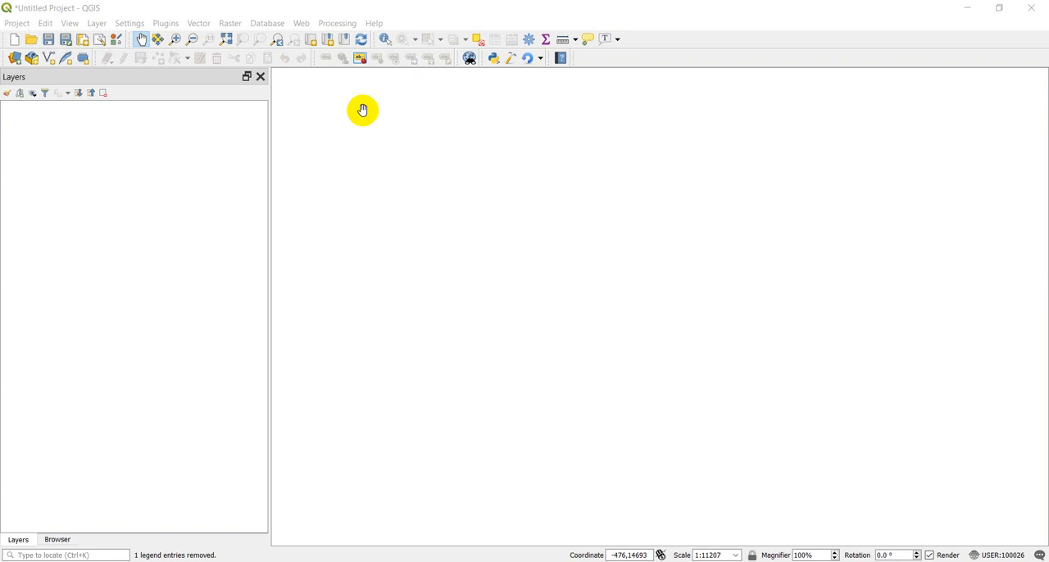
- Drag KS_Peabody NW_512236_1989_24000_geo.pdf from the Browser panel onto the map canvas
click(56, 539)
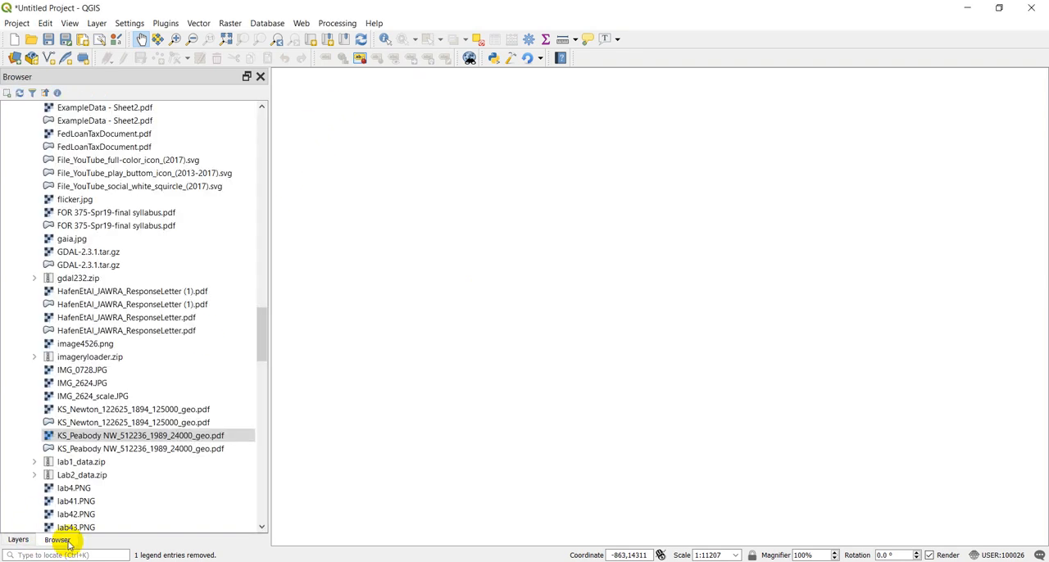
click(139, 436)
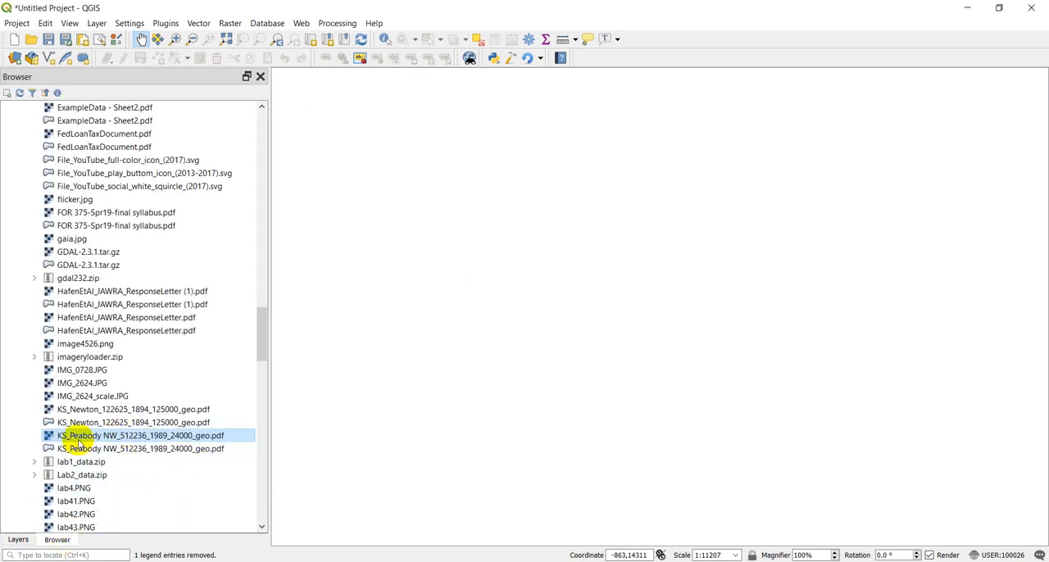
drag(78, 436, 500, 363)
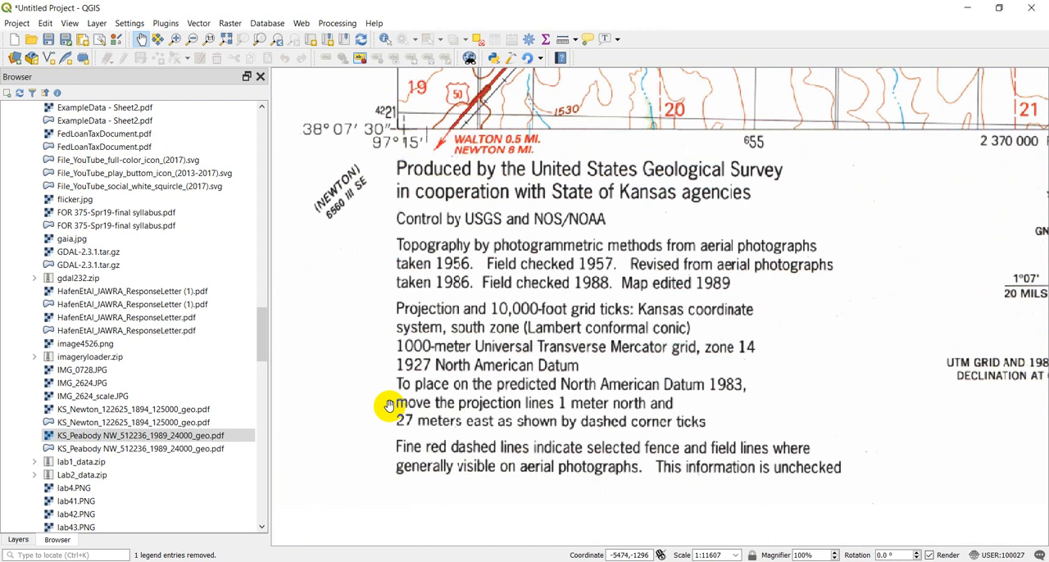
mouse_move(425, 394)
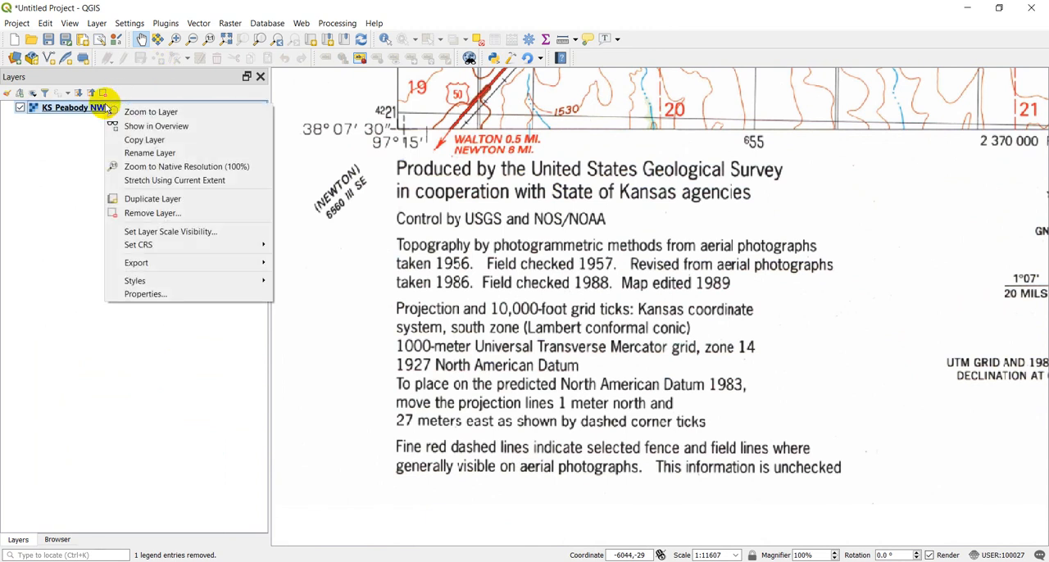
mouse_move(156, 125)
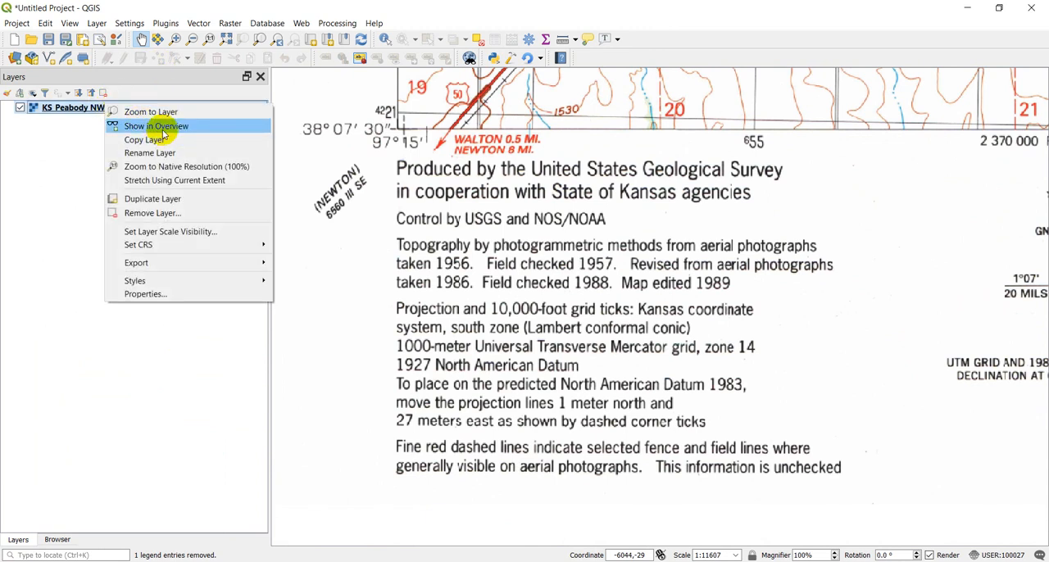
- Remove the Peabody layer, confirm, and launch Raster > Georeferencer
click(151, 214)
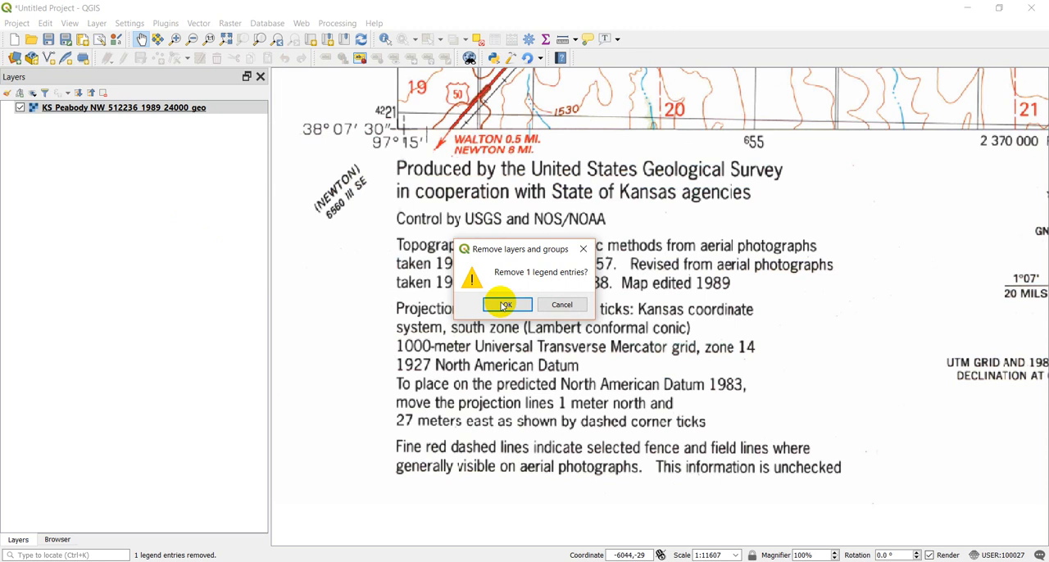
click(505, 305)
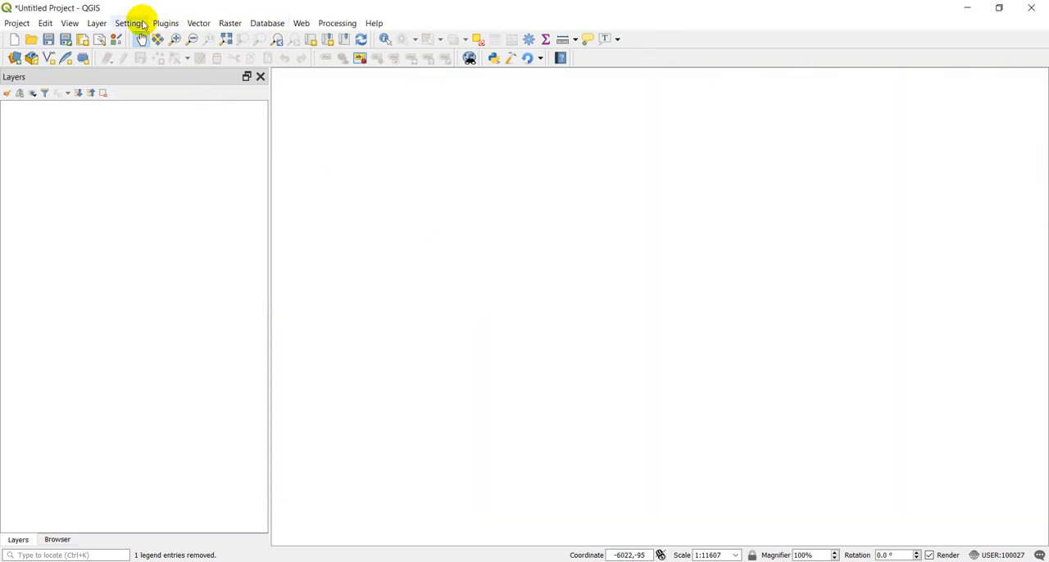
click(229, 23)
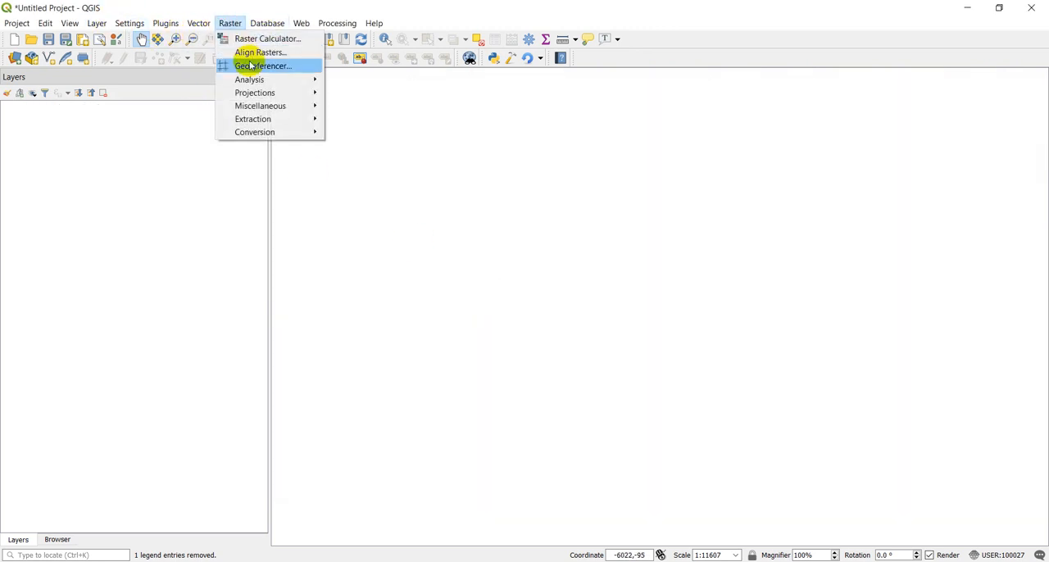
click(262, 66)
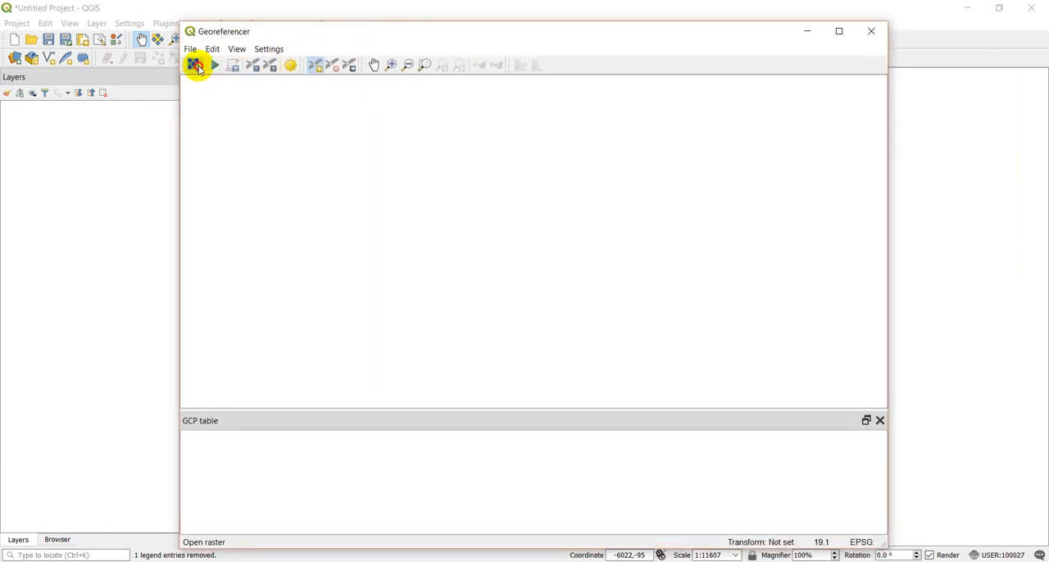
- Load KS_Newton_122625_1894_125000_geo.pdf from Downloads into the Georeferencer via Open Raster
click(197, 66)
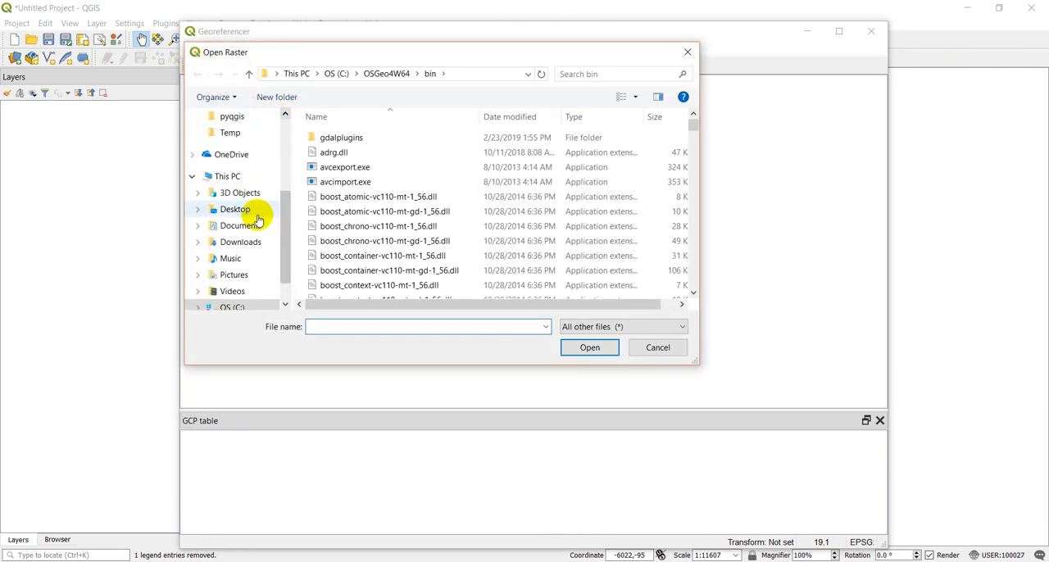
click(240, 243)
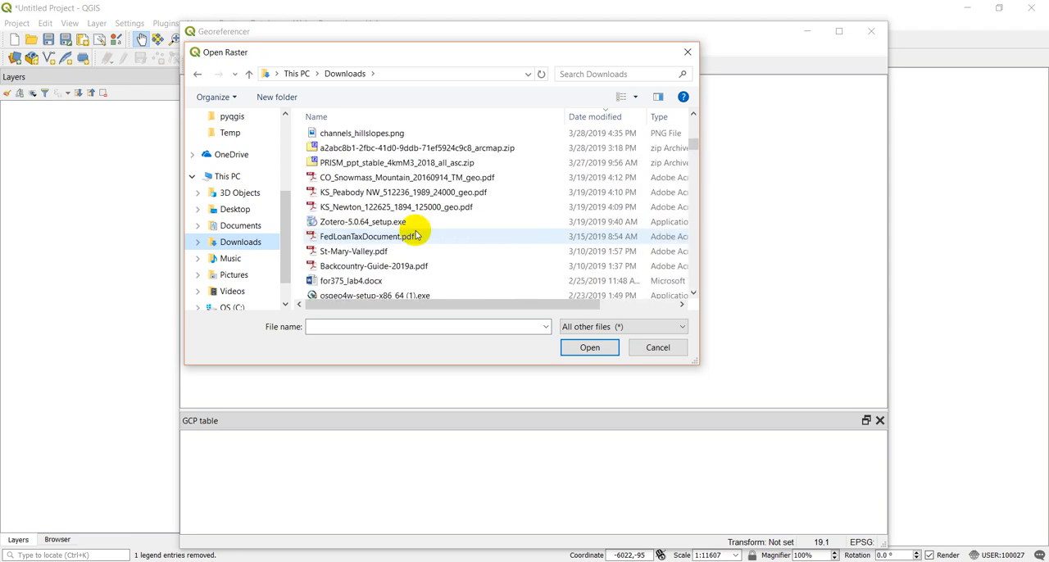
click(397, 206)
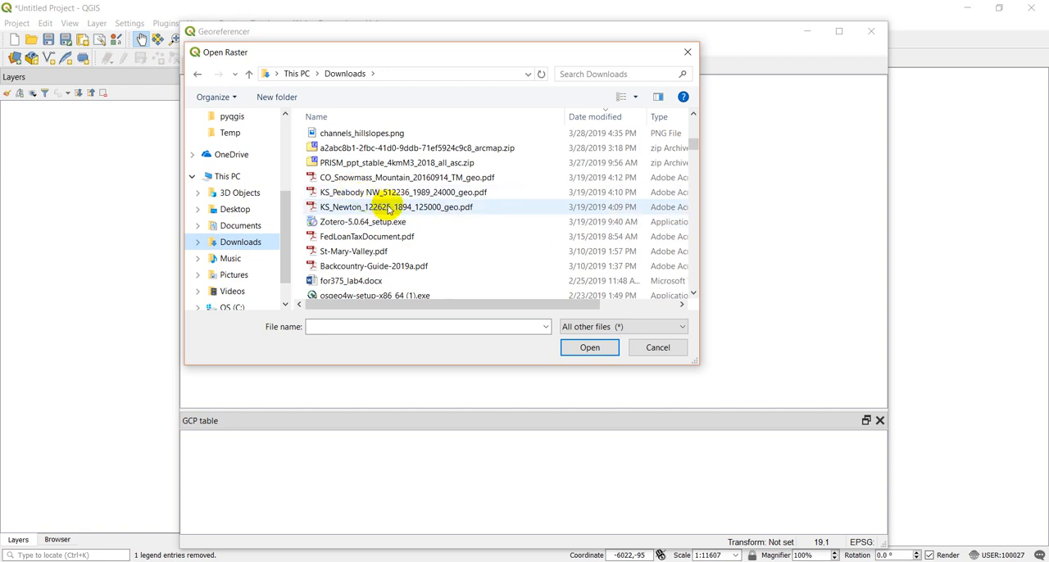
click(397, 207)
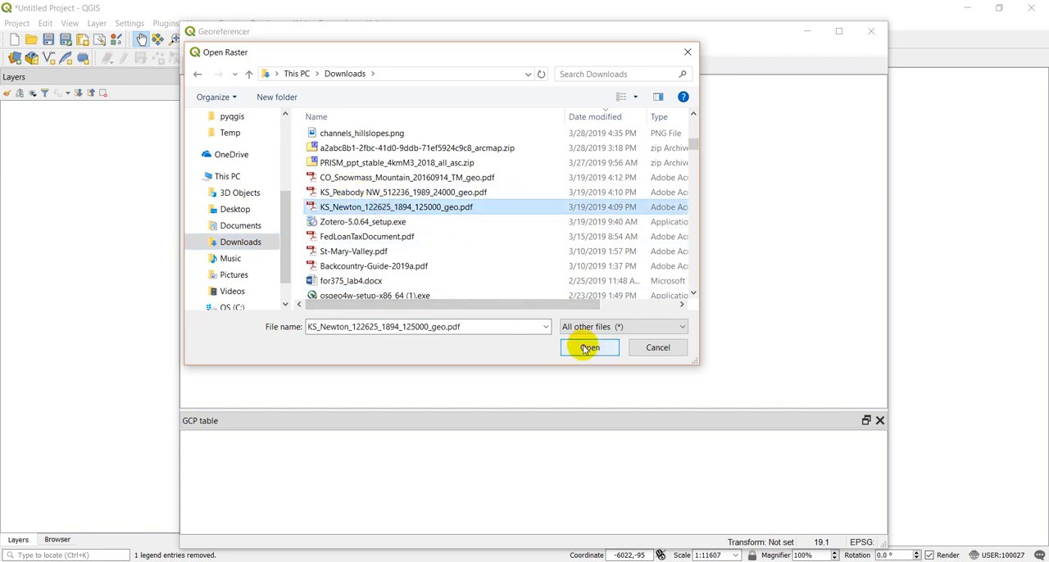
click(590, 347)
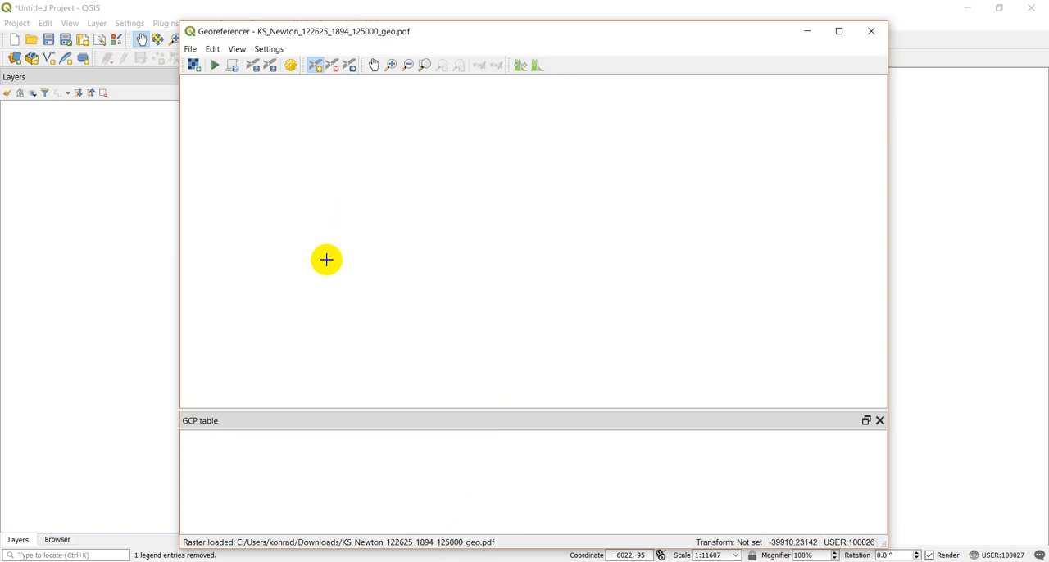
mouse_move(369, 453)
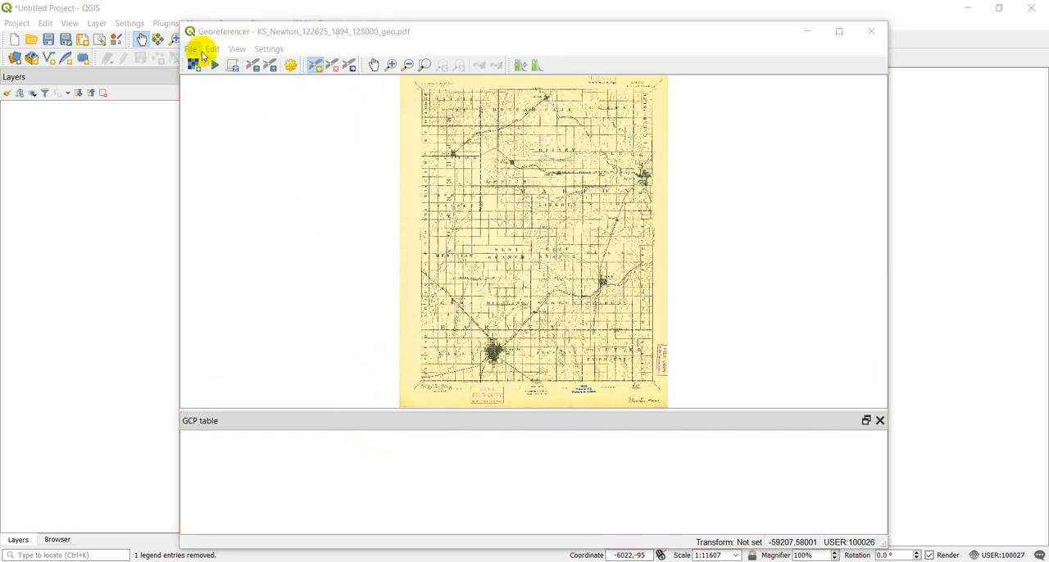
- Reset the Georeferencer, clearing the Newton map and its points
click(191, 49)
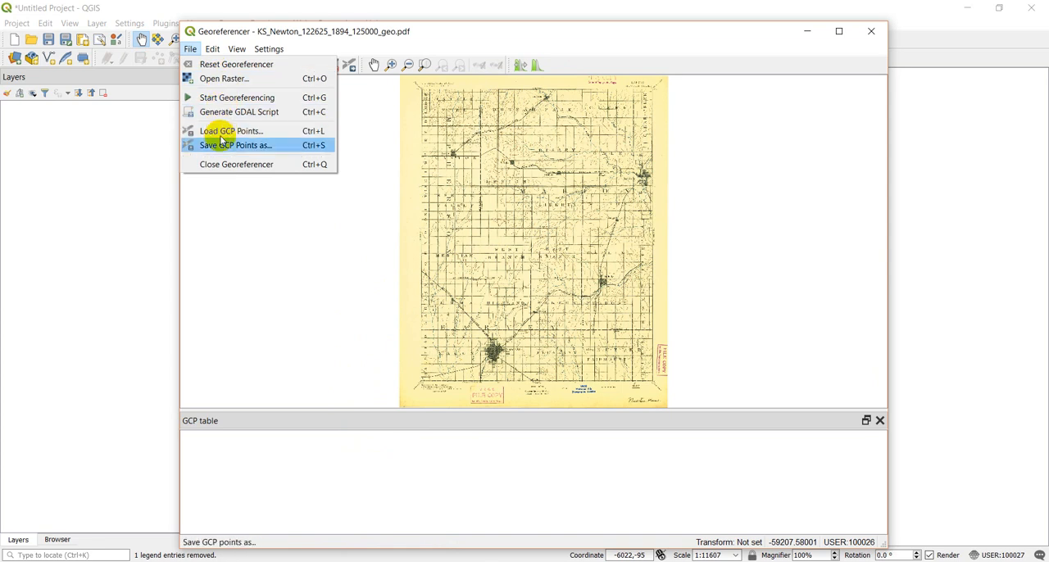
click(236, 64)
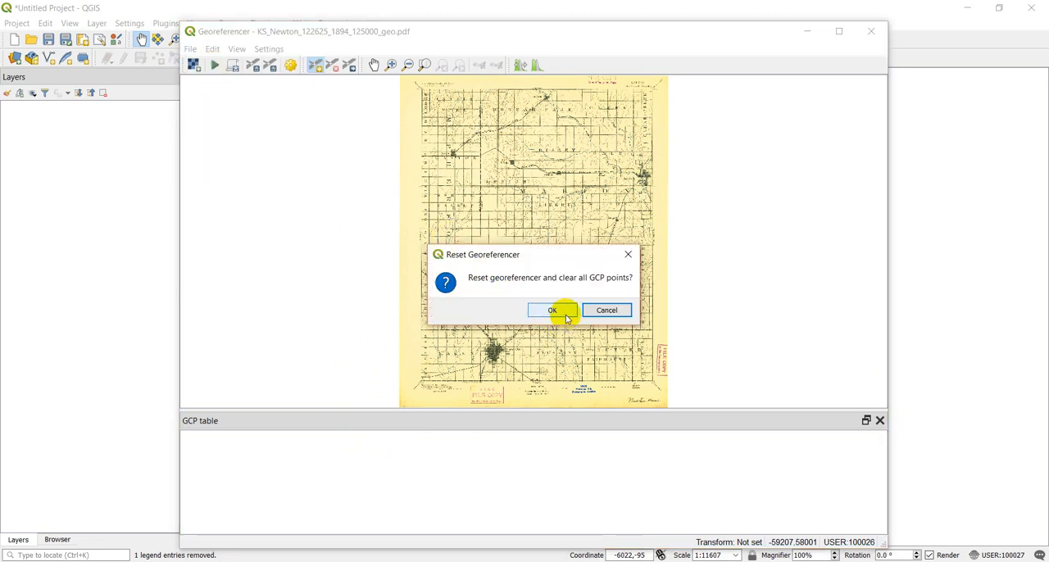
click(551, 310)
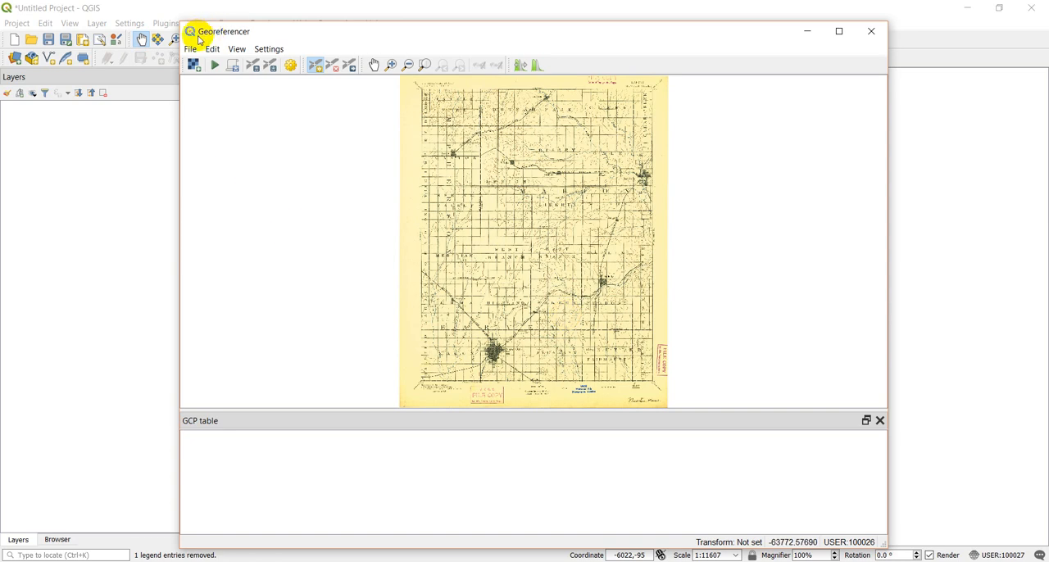
- Load KS_Peabody NW_512236_1989_24000_geo.pdf into the Georeferencer instead
click(194, 65)
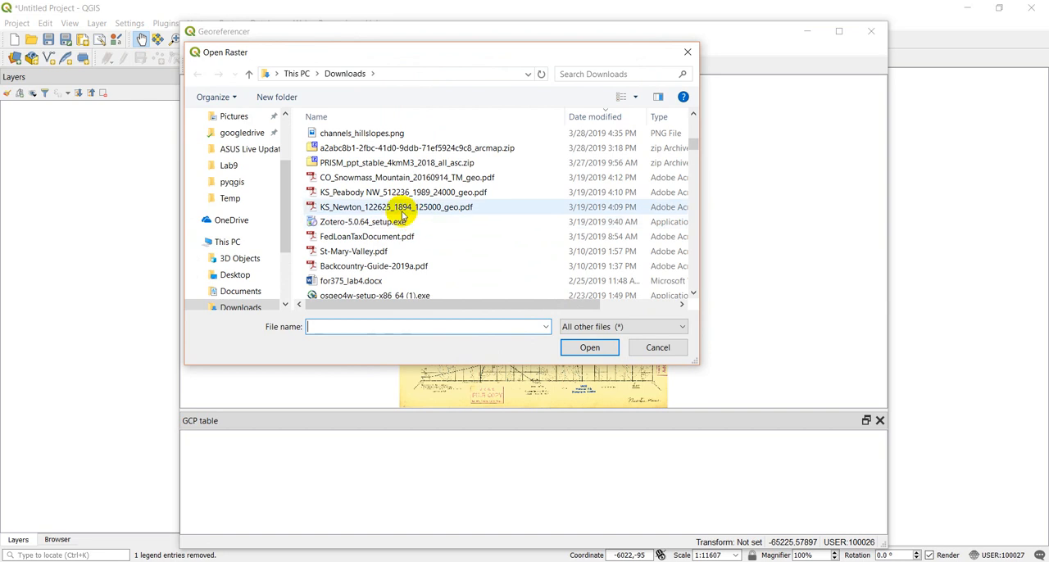
click(403, 192)
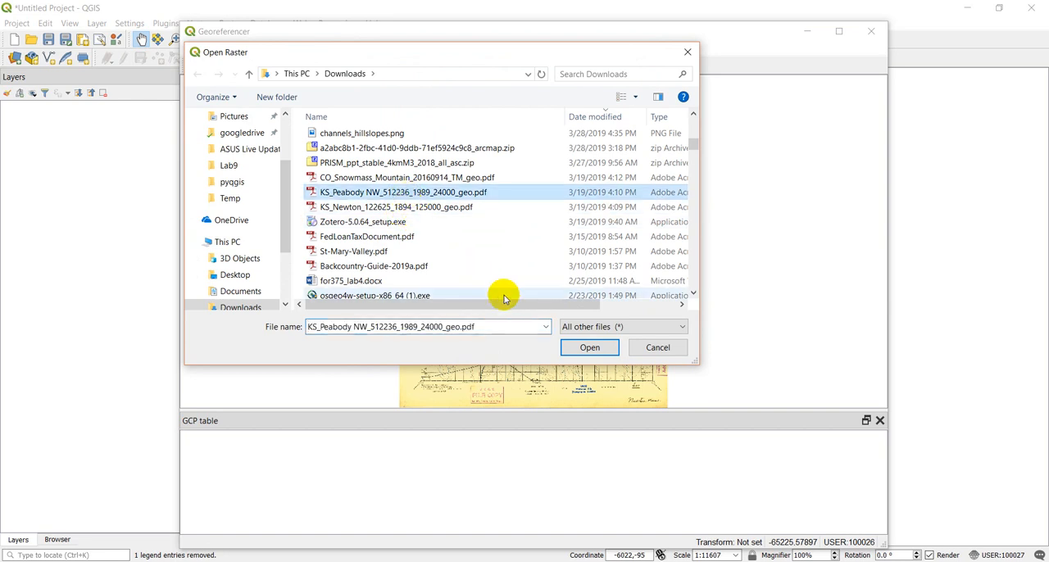
click(589, 348)
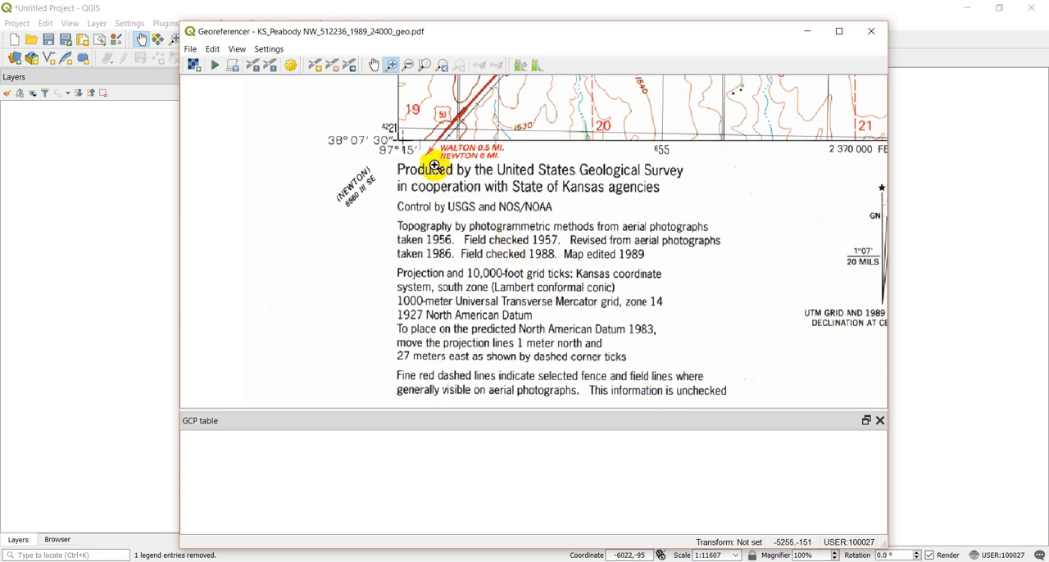
- Zoom in on the lower-left corner tick and ready the Add Point tool
click(311, 66)
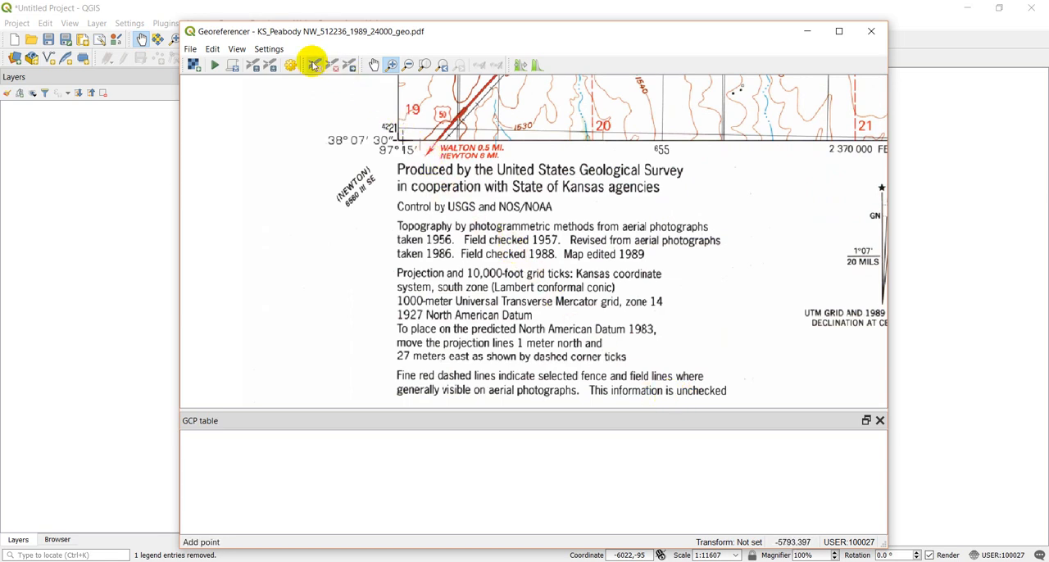
mouse_move(313, 66)
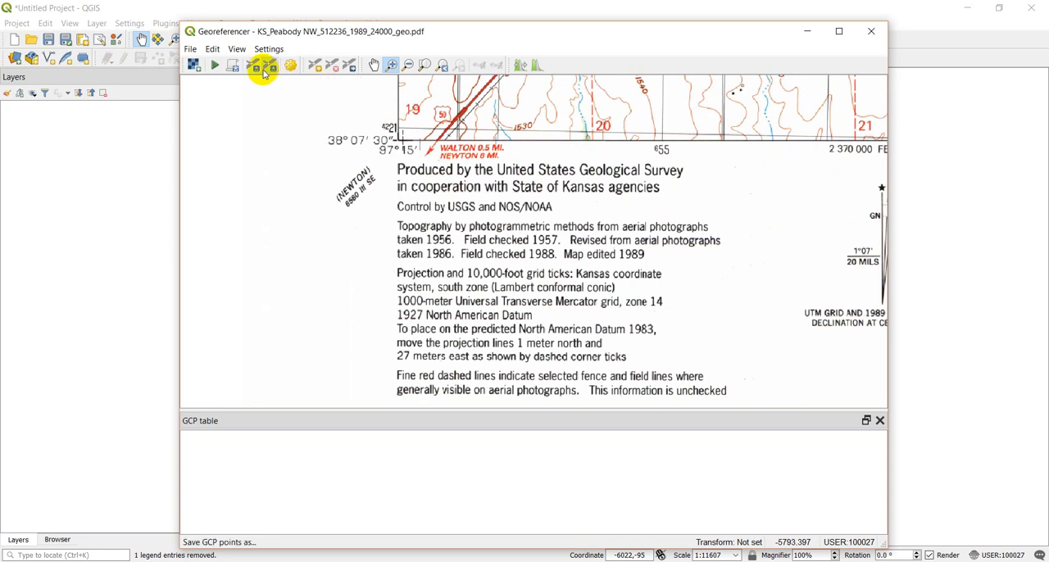
mouse_move(268, 66)
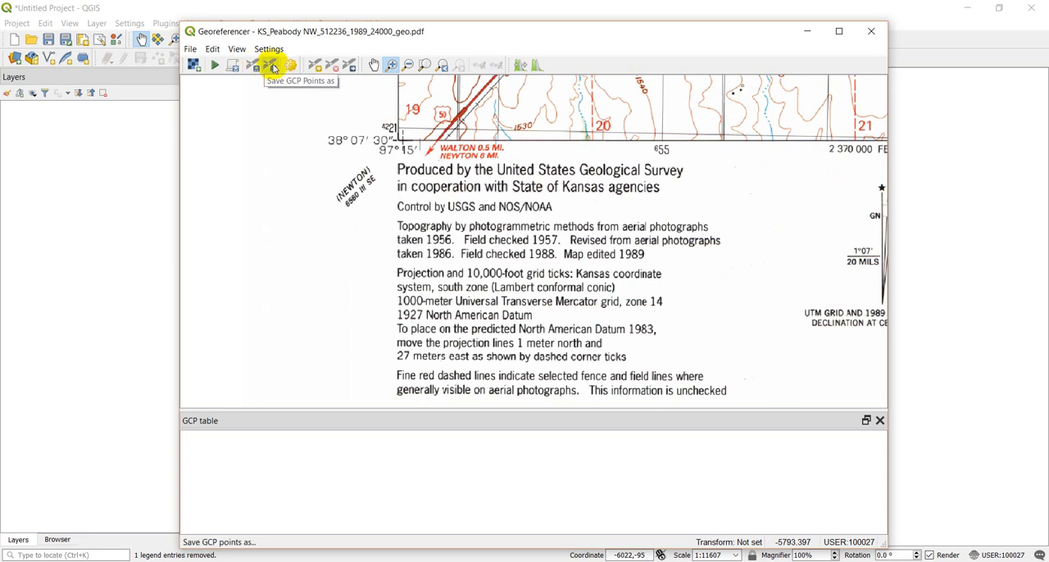
mouse_move(315, 66)
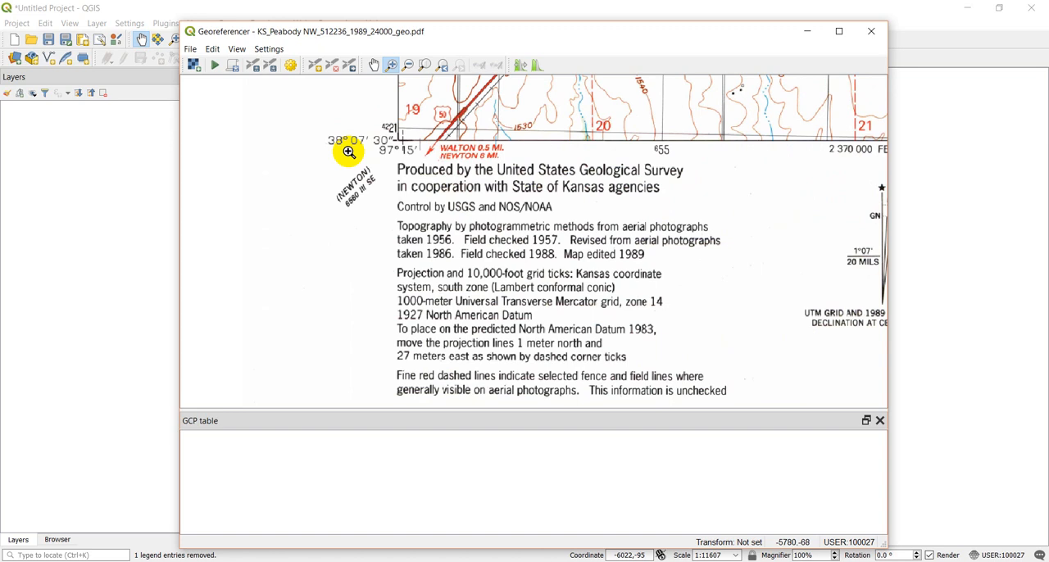
mouse_move(407, 164)
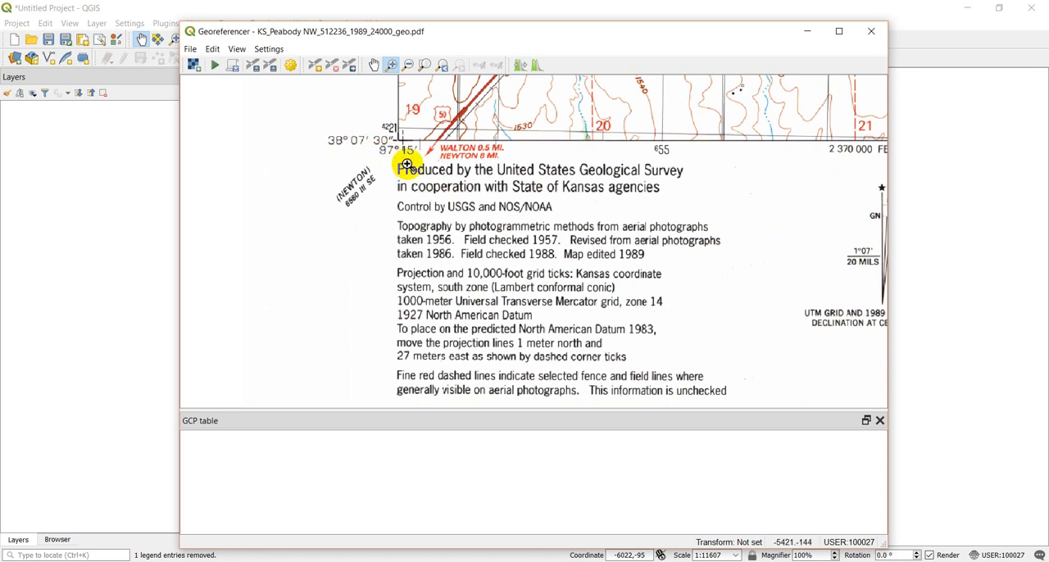
mouse_move(400, 174)
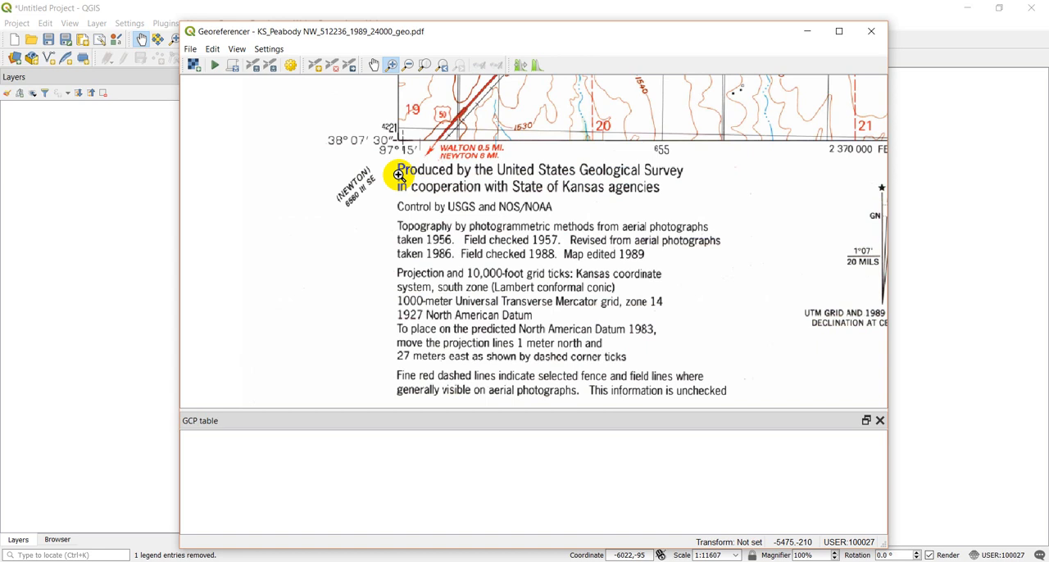
mouse_move(407, 149)
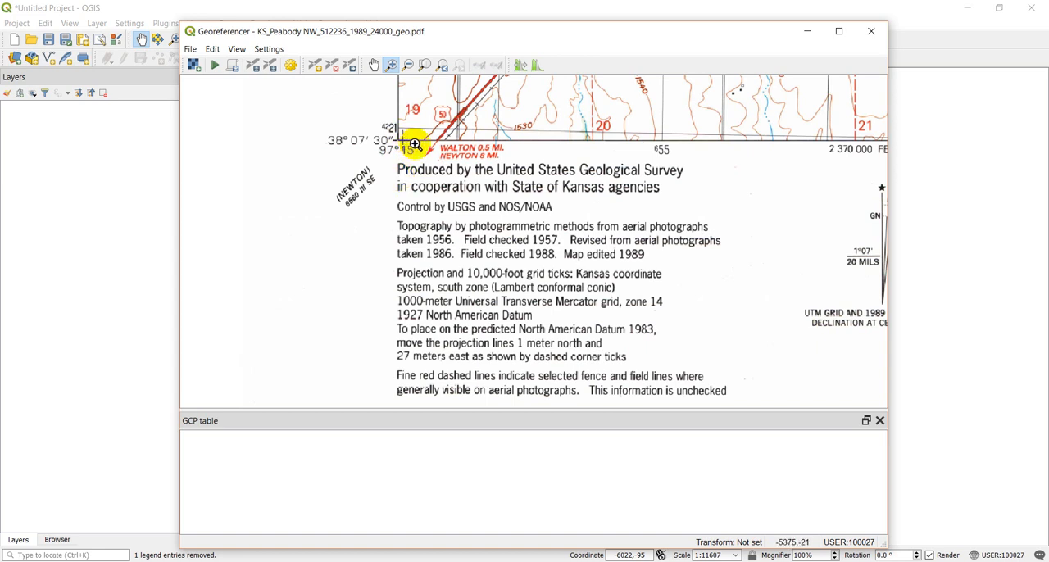
mouse_move(397, 124)
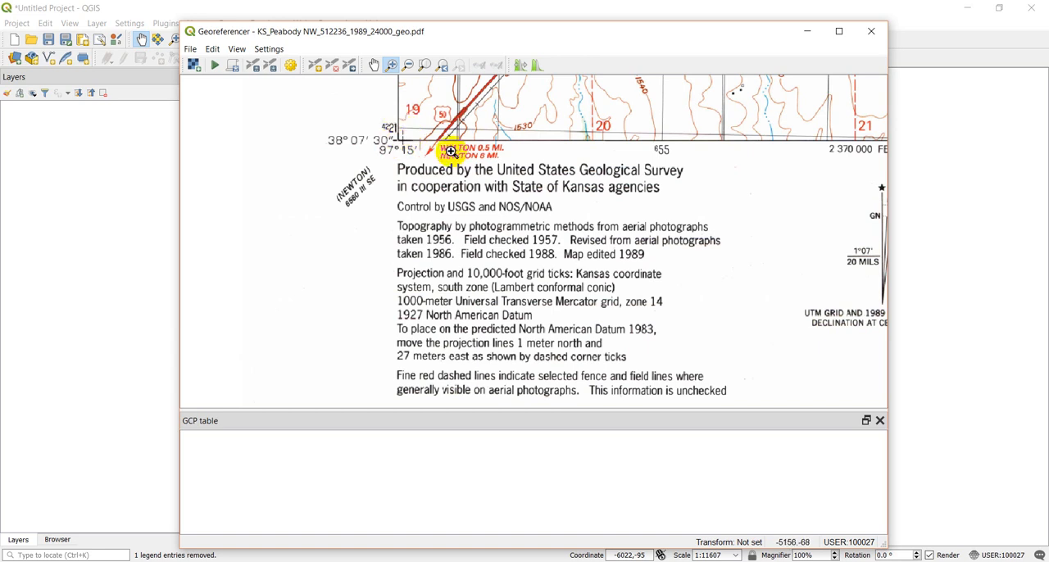
click(315, 66)
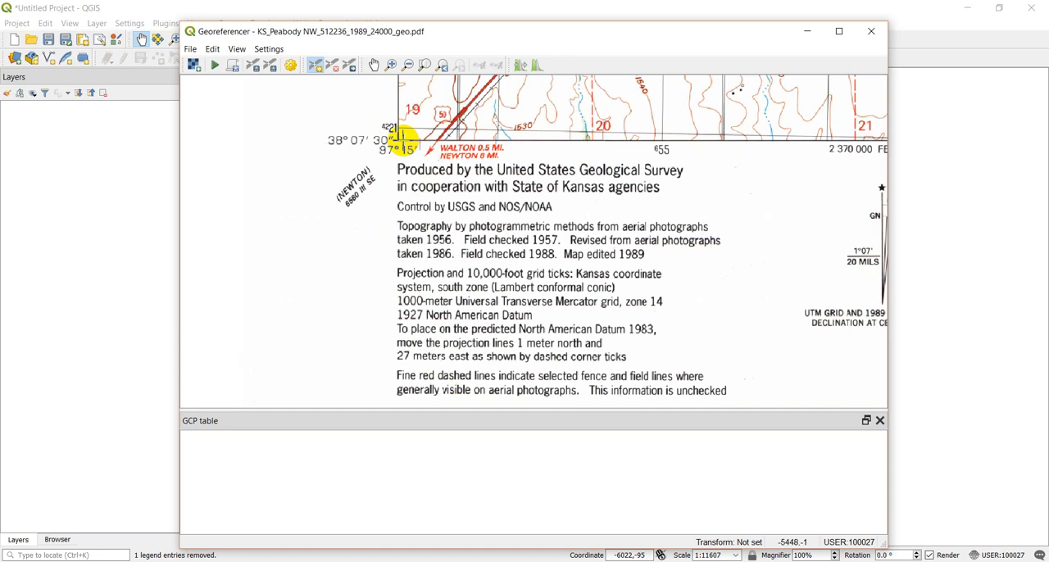
- Add the first control point at the lower-left tick with X -97 15, Y 38 07 30
click(400, 142)
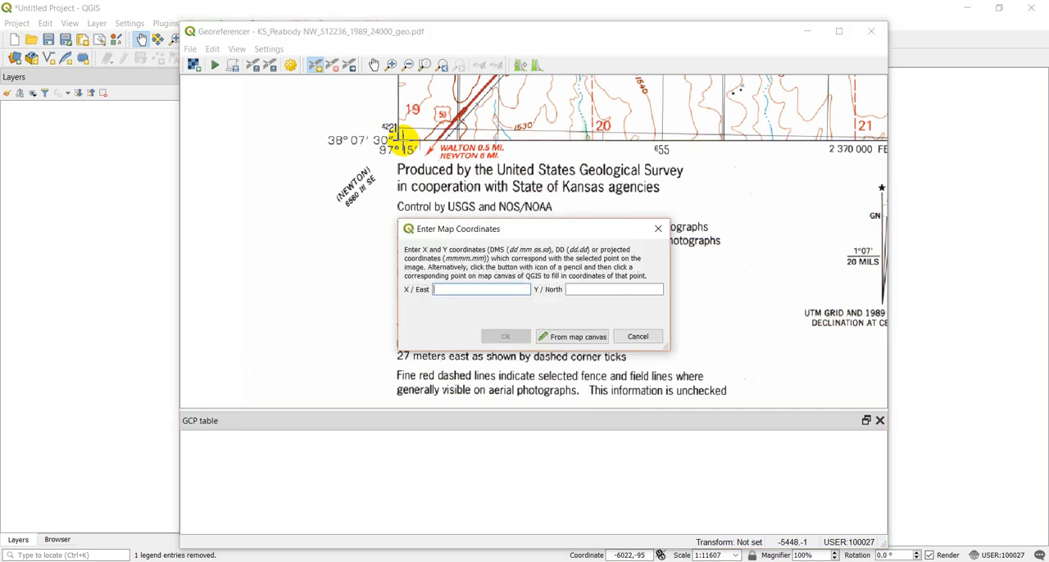
click(478, 290)
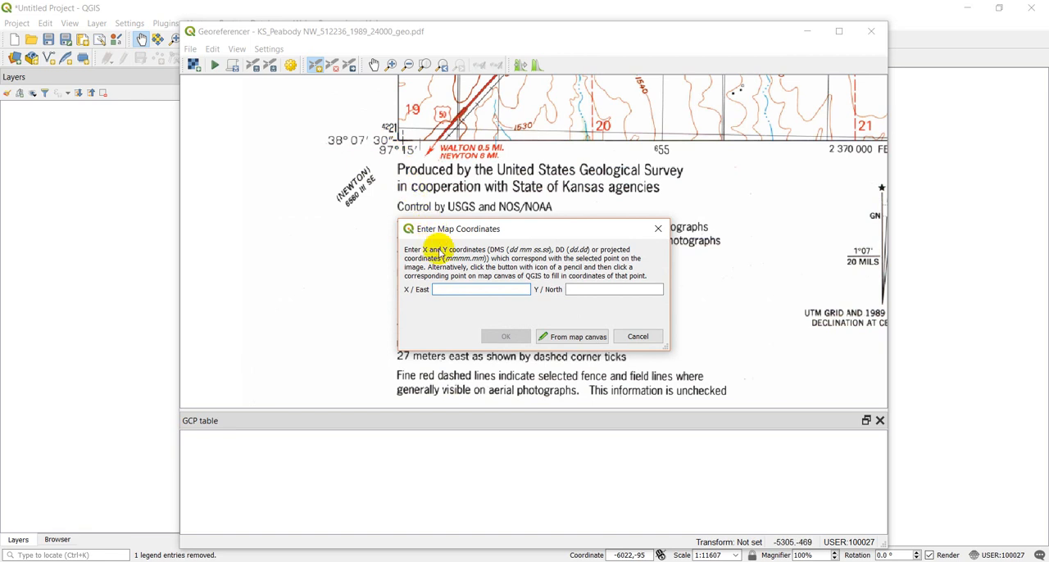
mouse_move(496, 267)
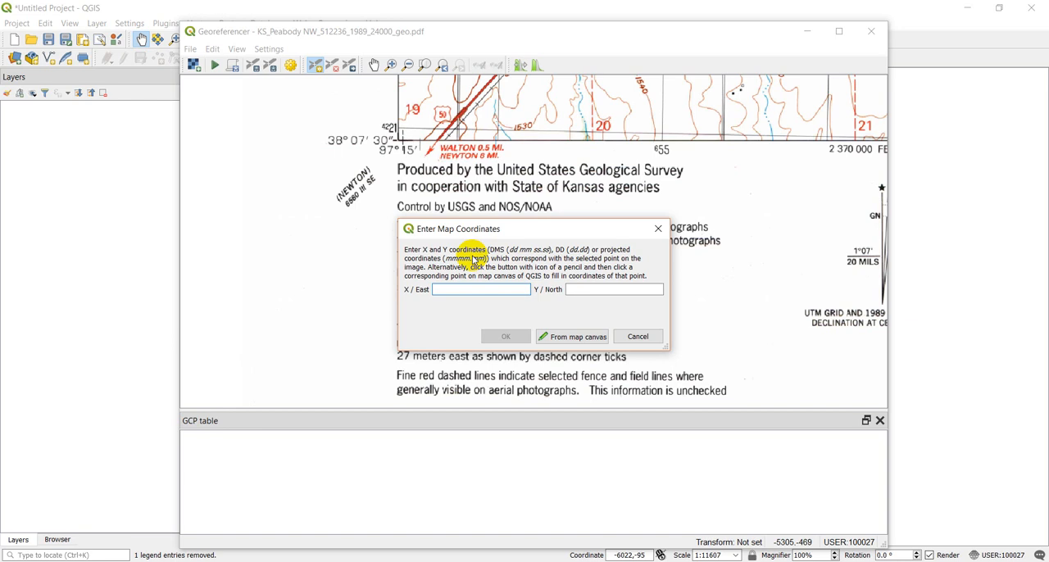
text(-97 15)
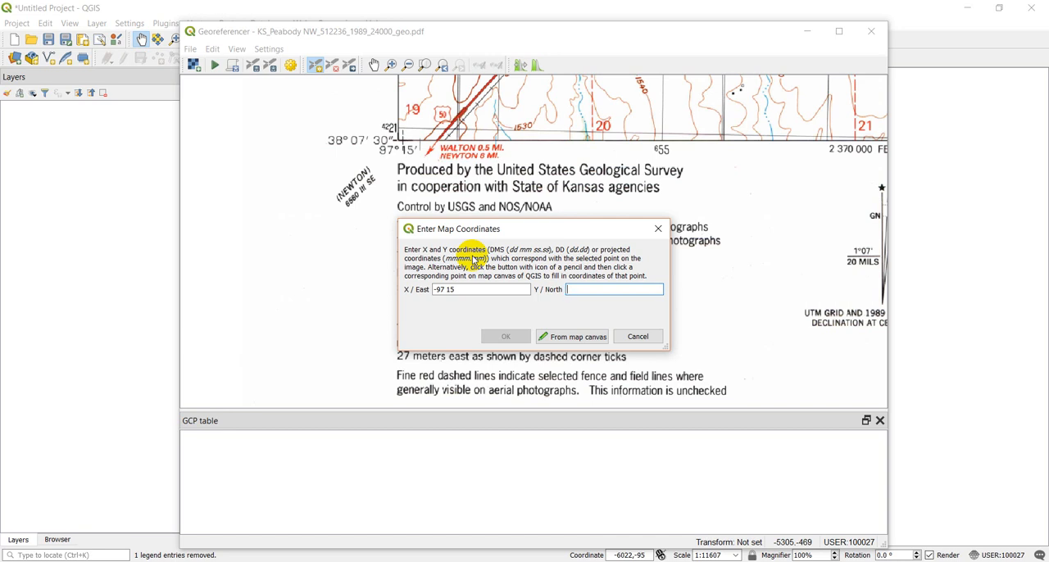
text(38 07 30)
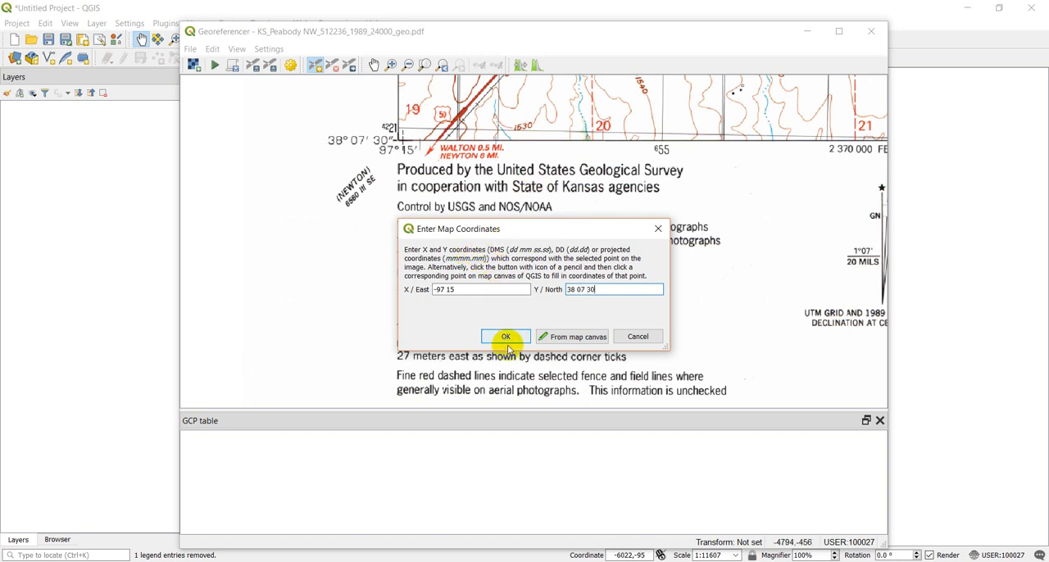
click(505, 336)
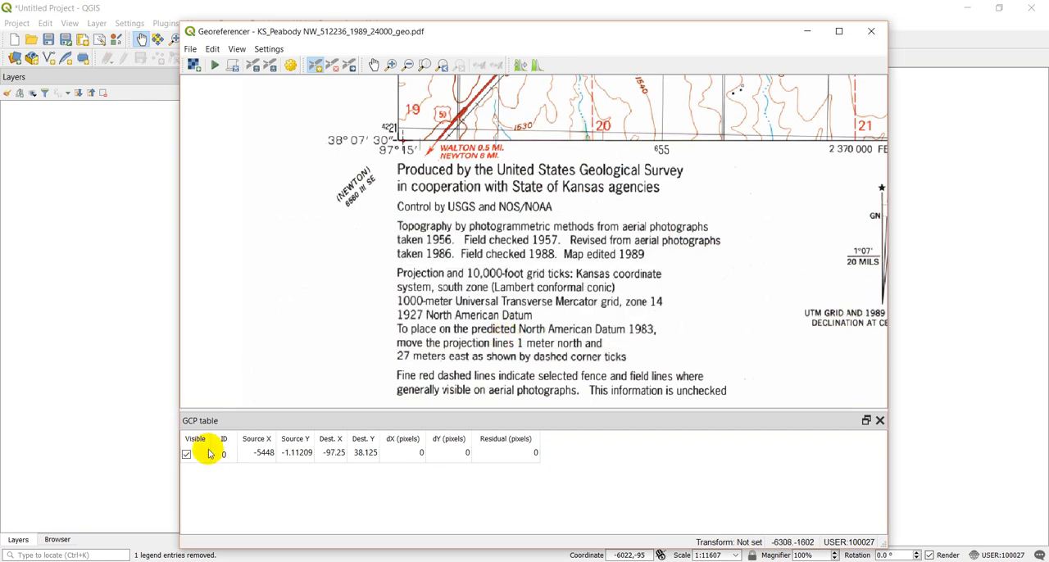
mouse_move(653, 262)
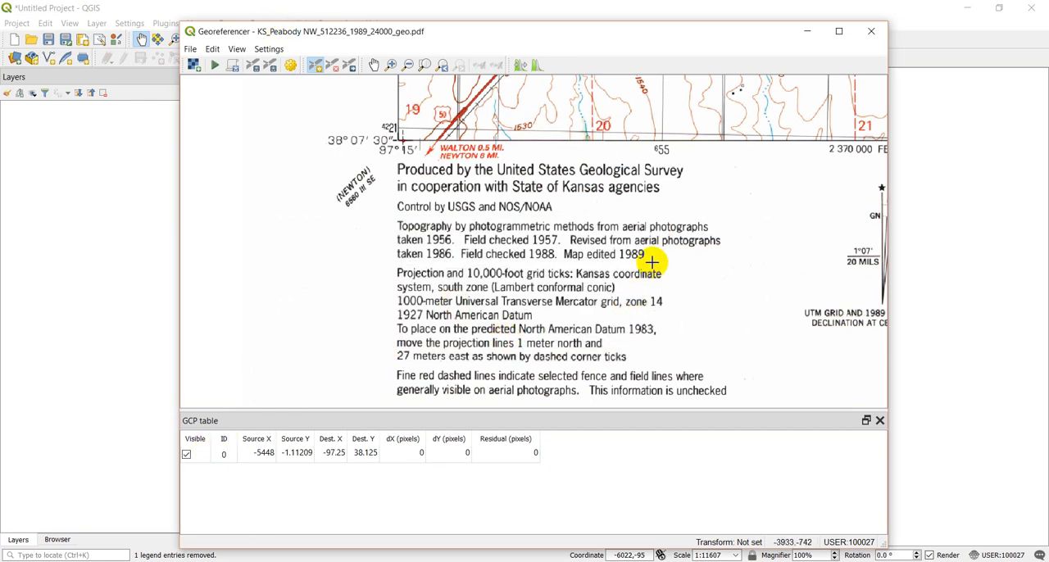
- Add the second control point at the lower-right tick with X -97 07 30, Y 38 07 30
scroll(down, 3)
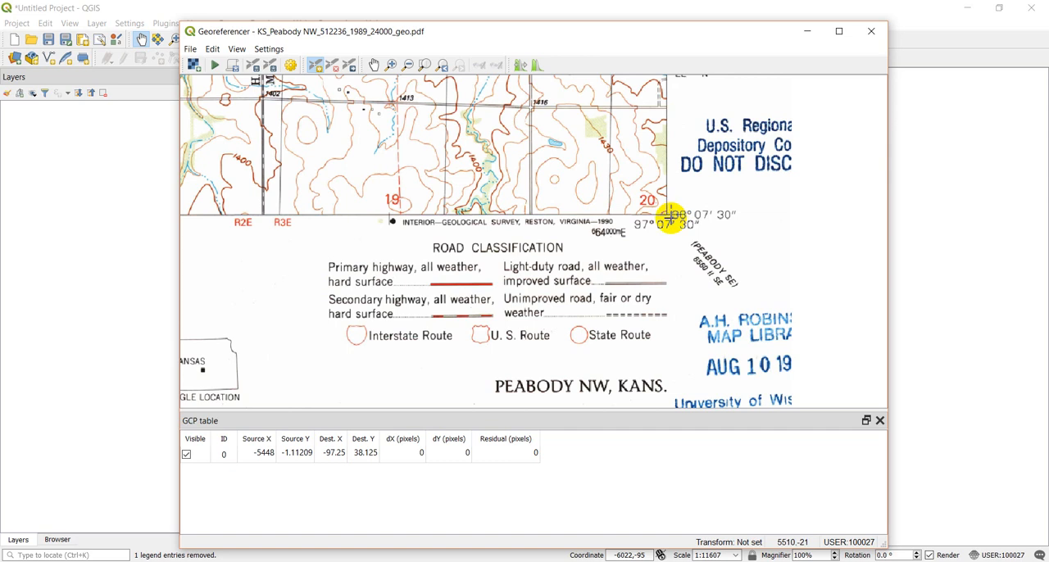
mouse_move(671, 216)
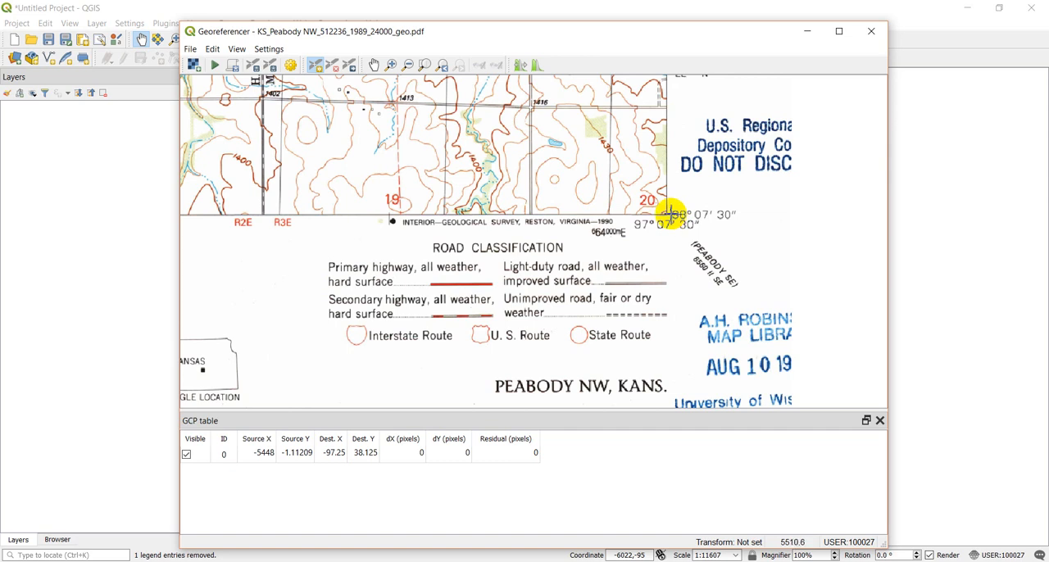
click(669, 215)
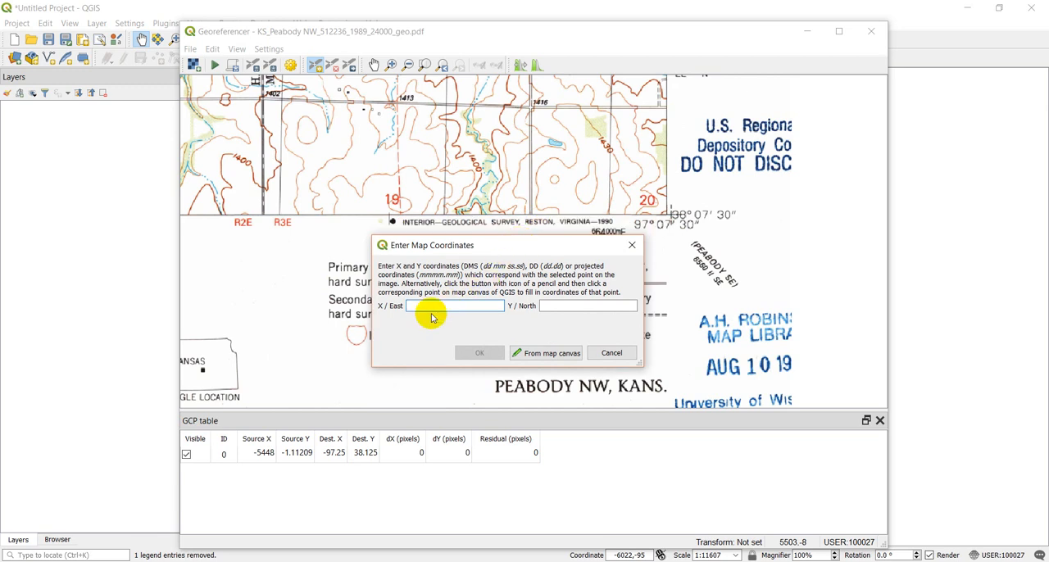
text(97 07 30)
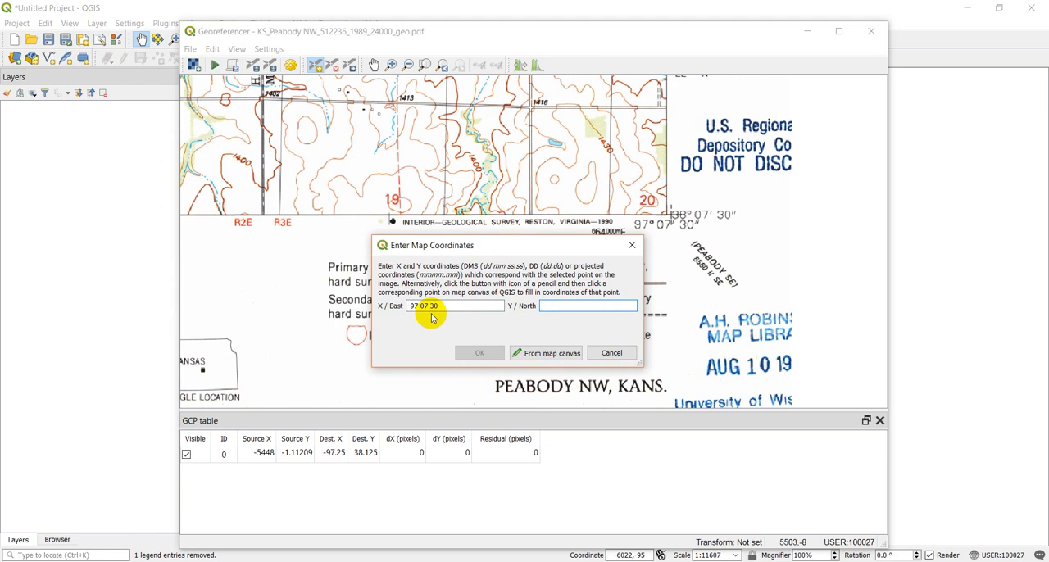
text(38 07 30)
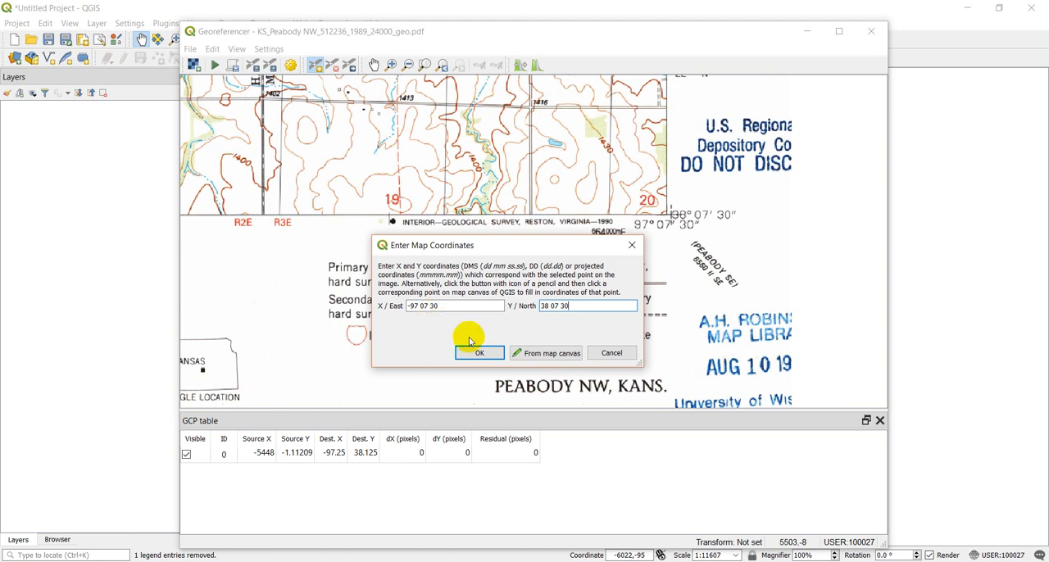
click(479, 353)
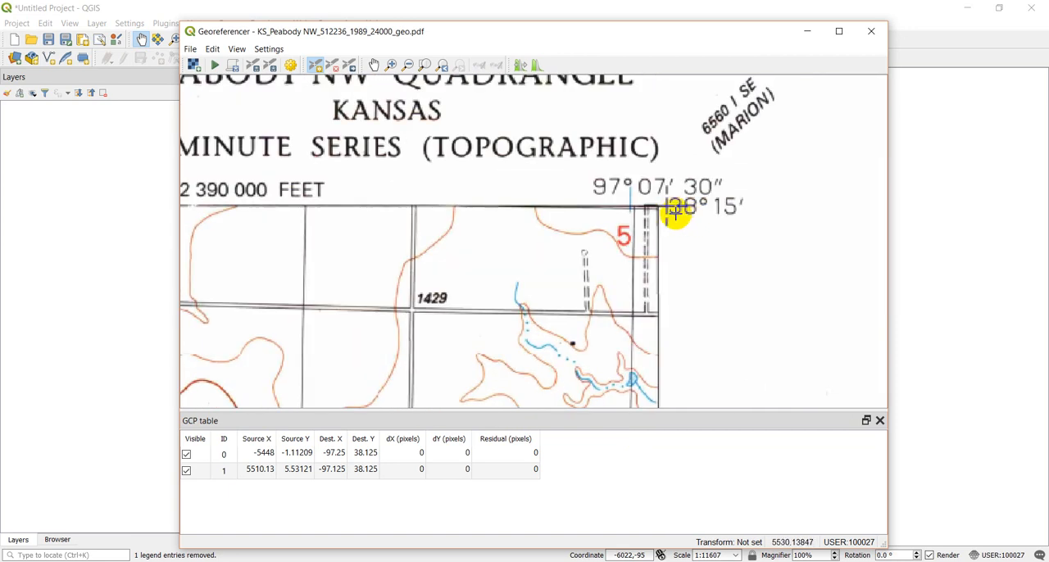
- Add the third control point at the upper-right tick with X -97 07 30, Y 38 15
click(674, 211)
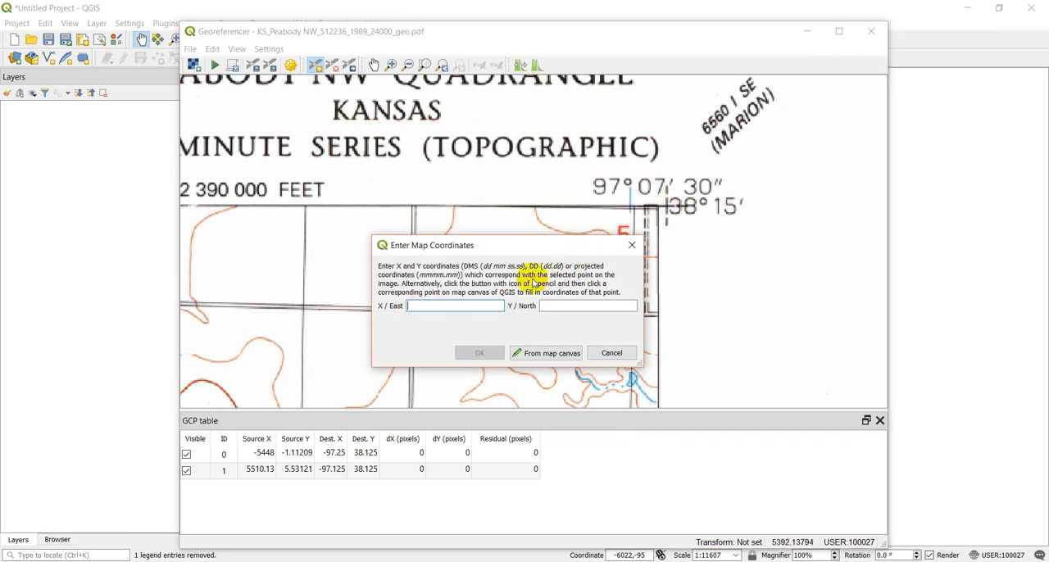
text(-97 07)
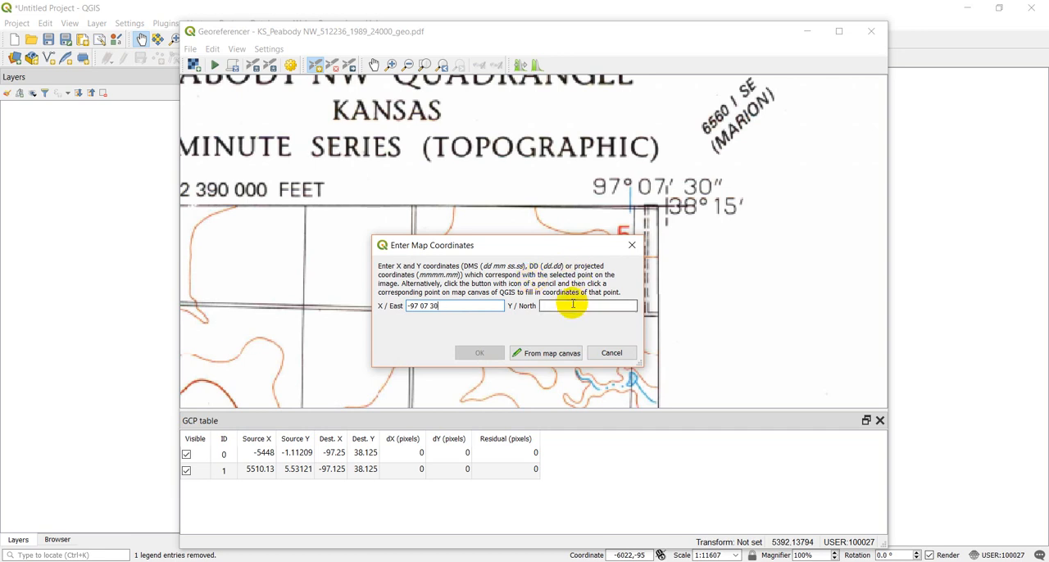
text(3)
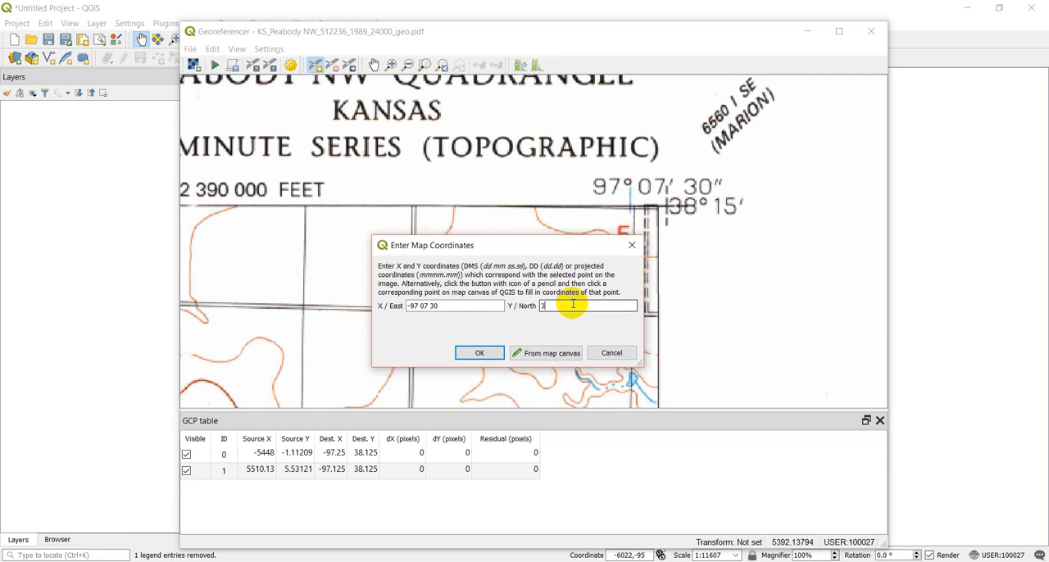
text(0 15)
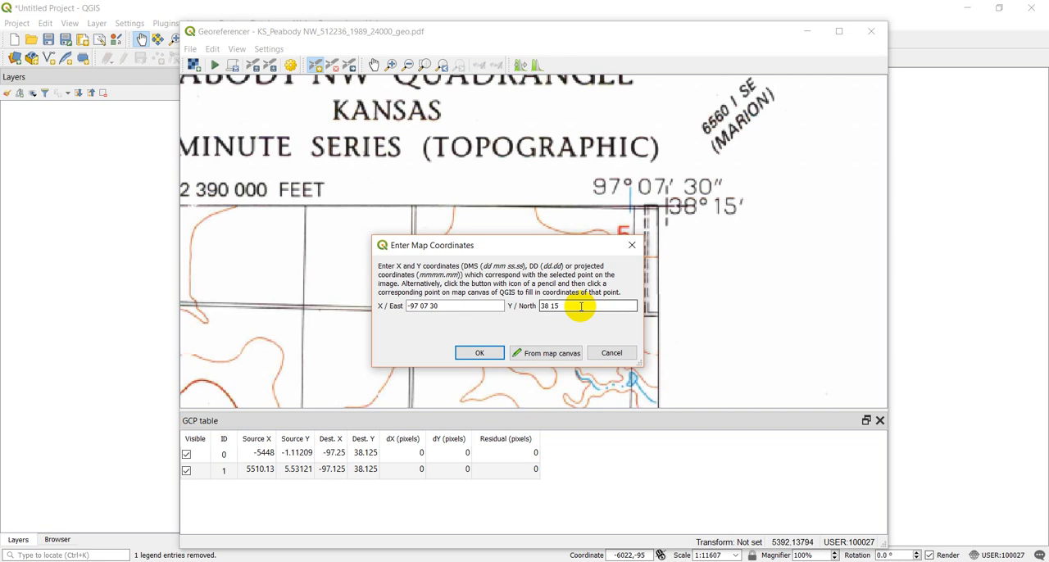
click(479, 353)
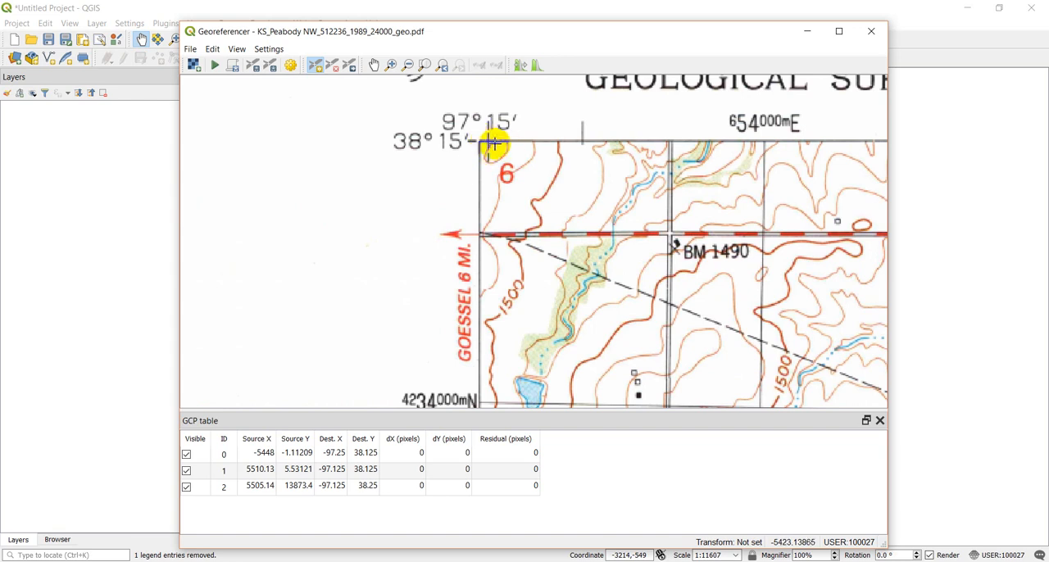
- Add the fourth control point at the upper-left tick with X -97 15, Y 38 15
click(492, 143)
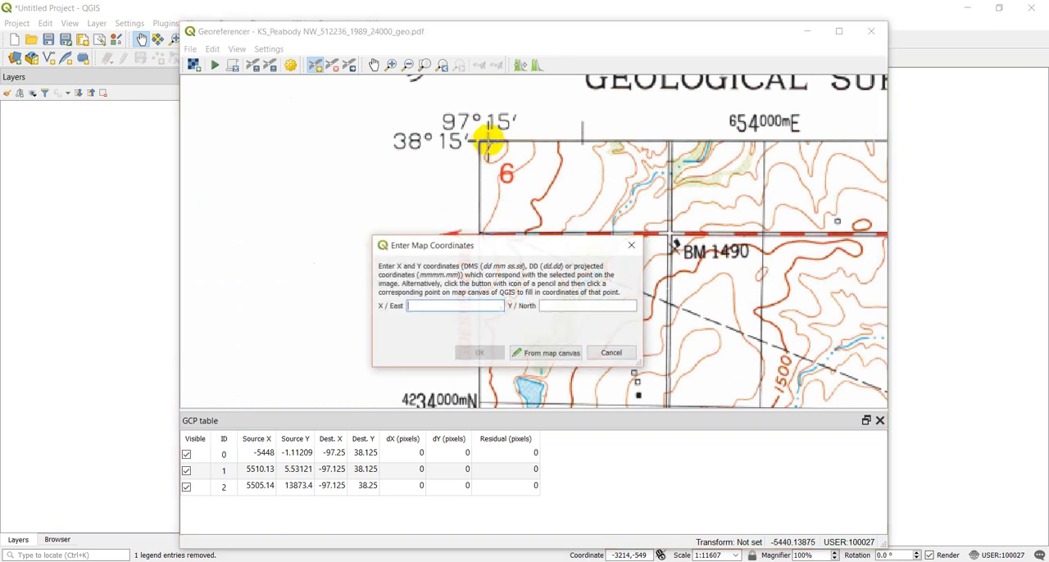
mouse_move(436, 203)
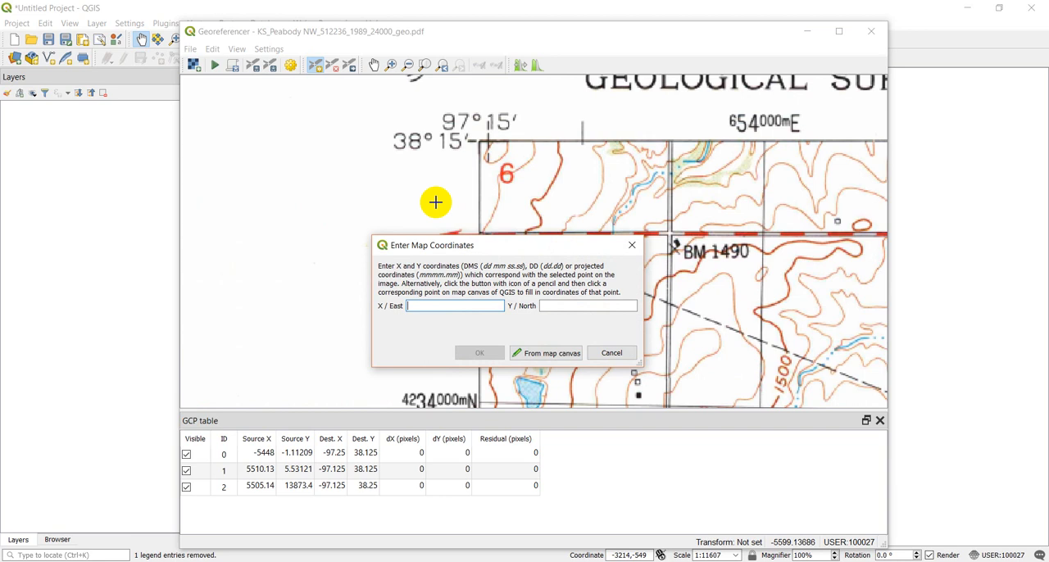
text(-97 15)
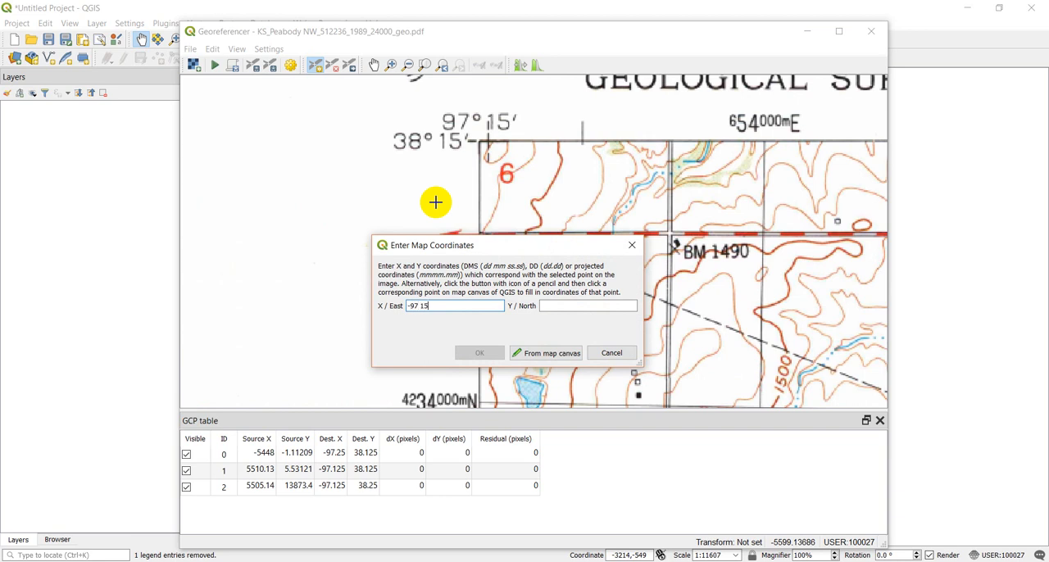
text(38 15)
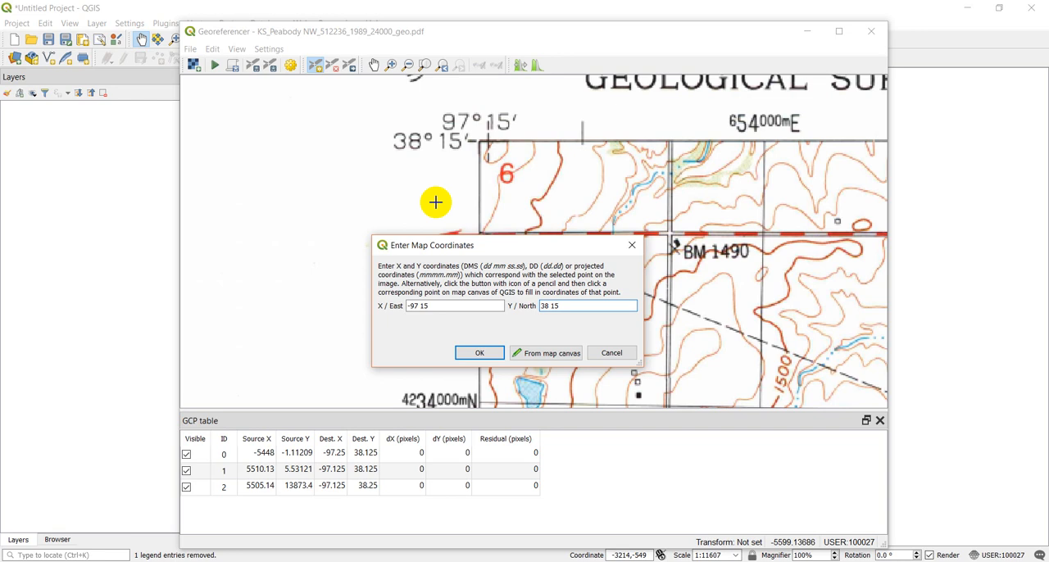
click(478, 352)
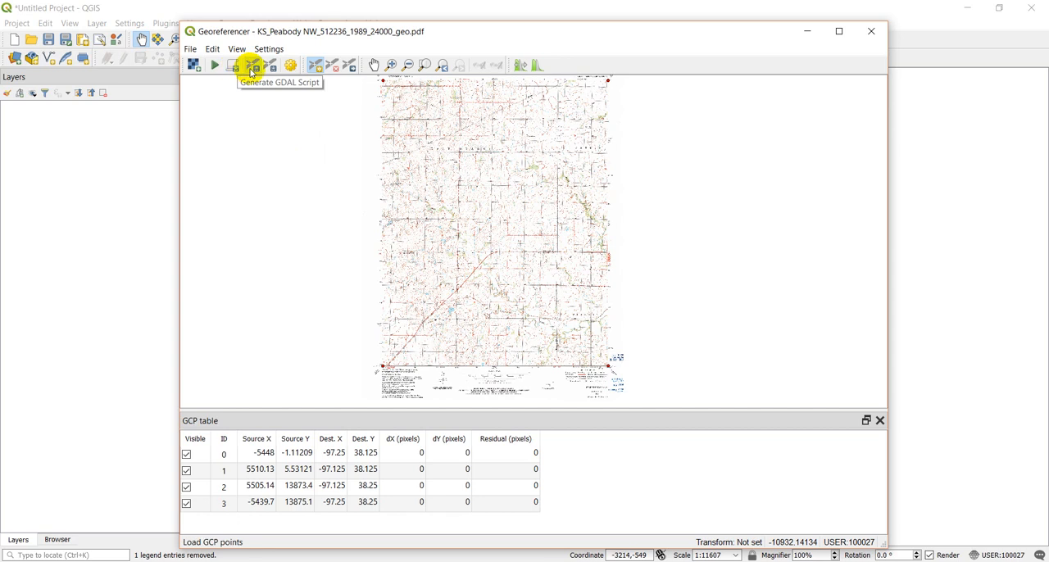
mouse_move(349, 66)
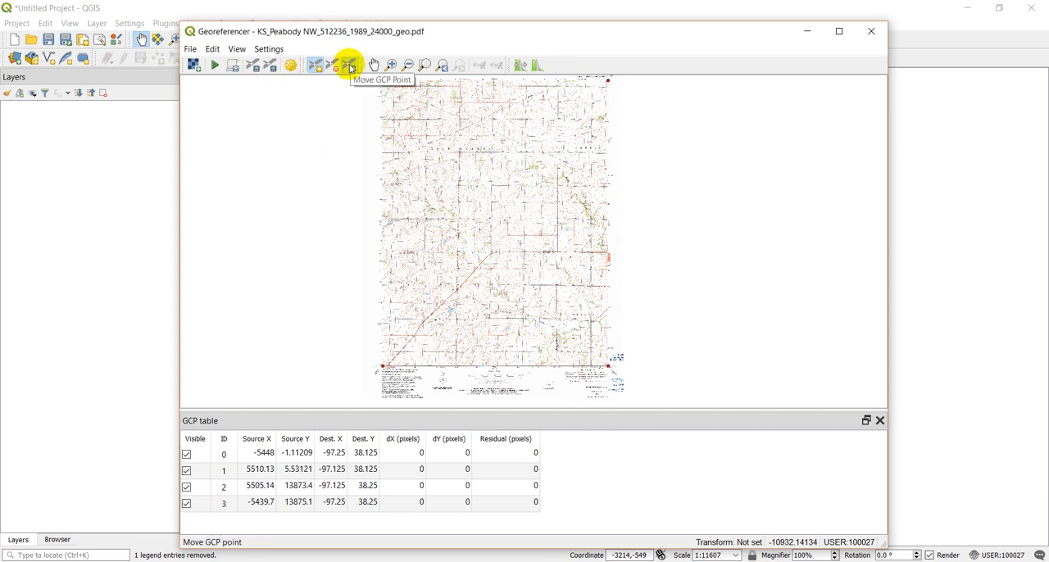
mouse_move(377, 66)
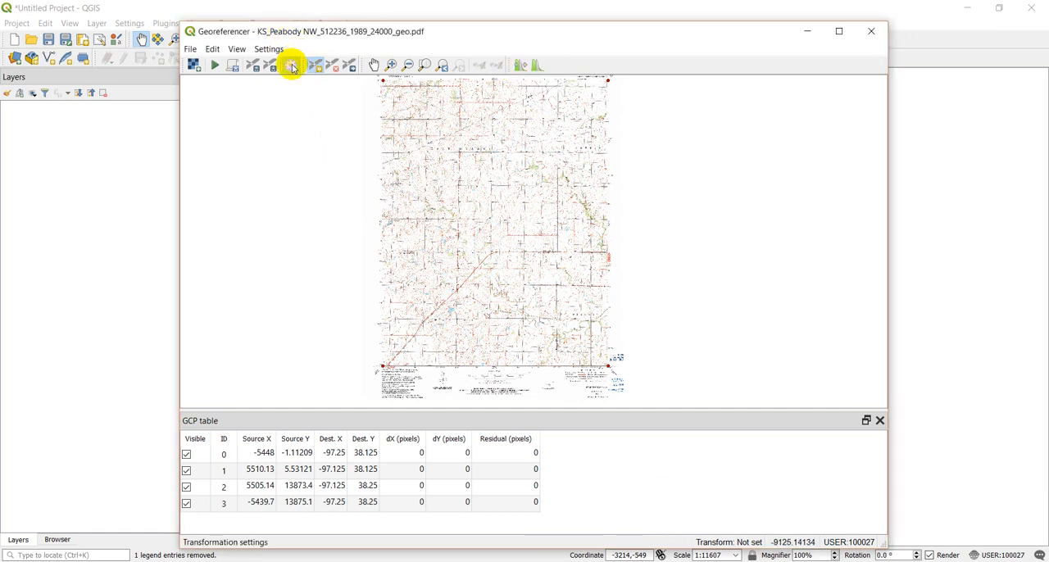
- Review Transformation Settings, browsing the output raster location and cancelling to keep geo_modified.tif
click(288, 65)
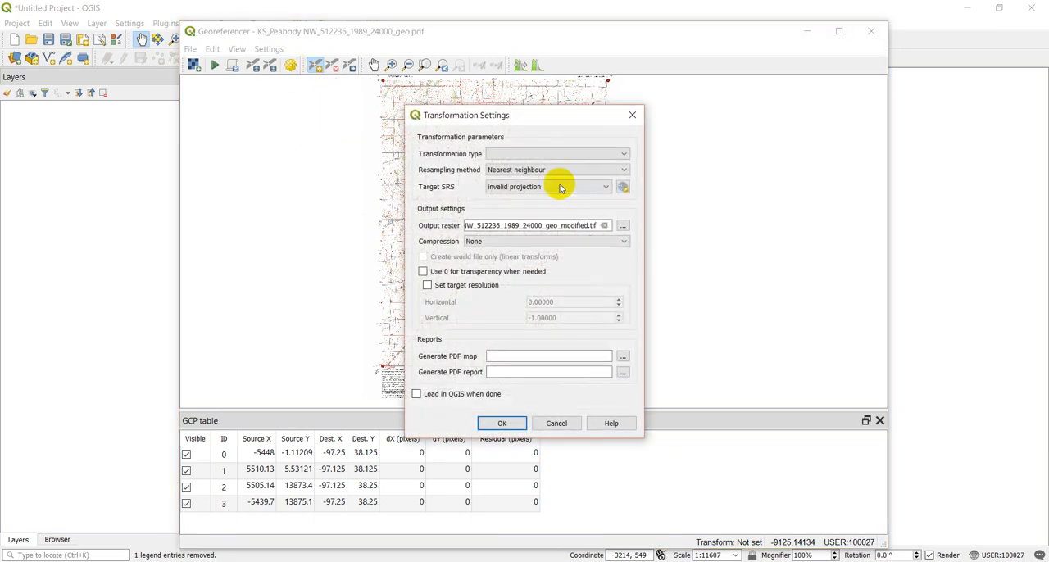
click(624, 155)
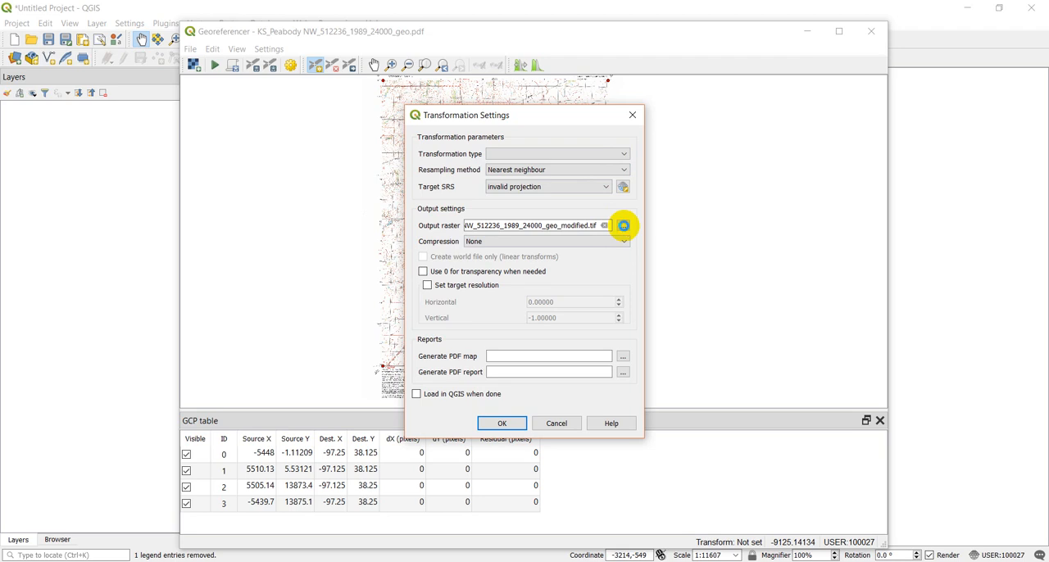
click(623, 227)
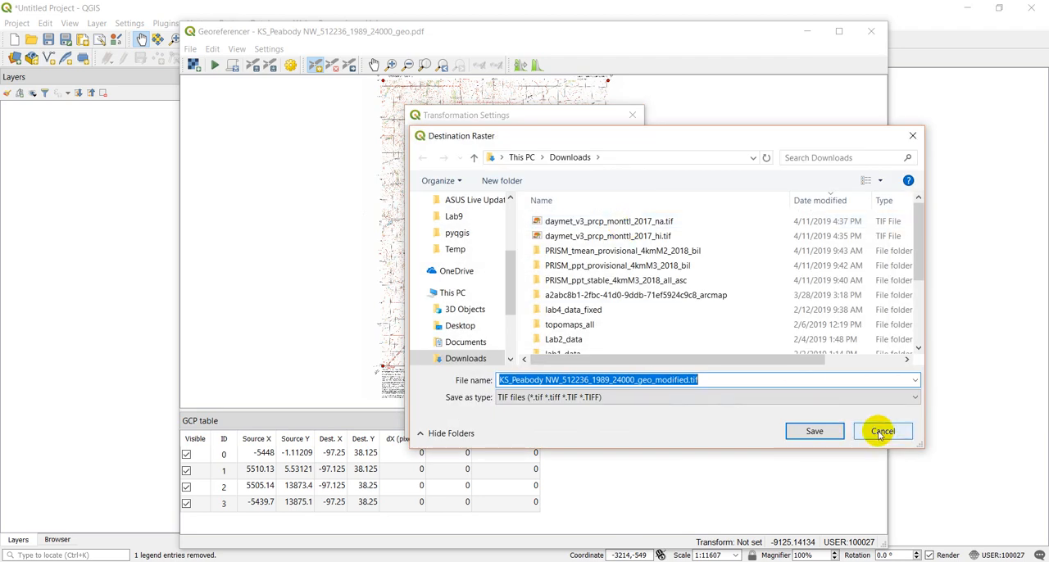
click(882, 432)
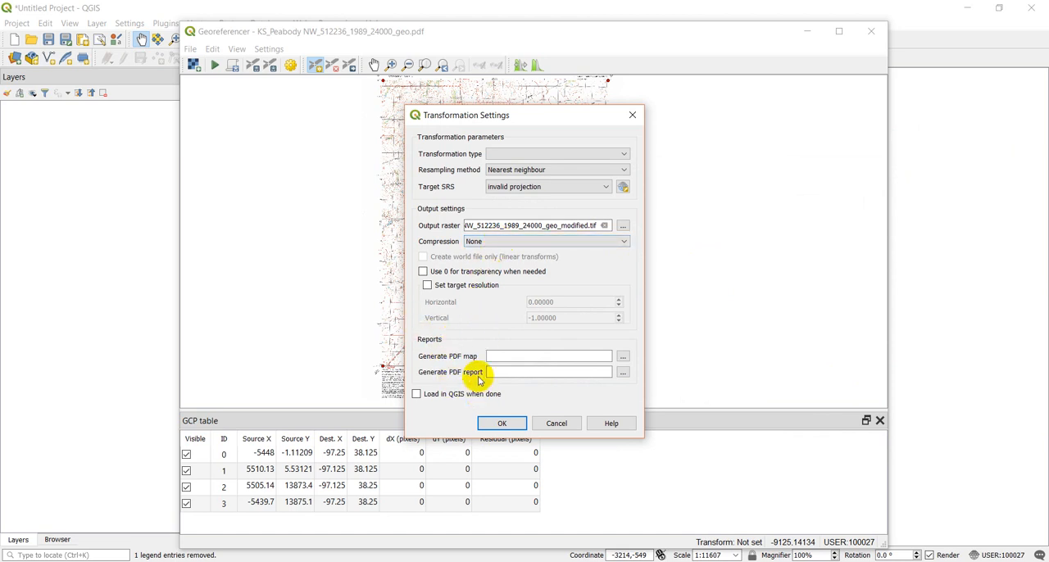
mouse_move(425, 407)
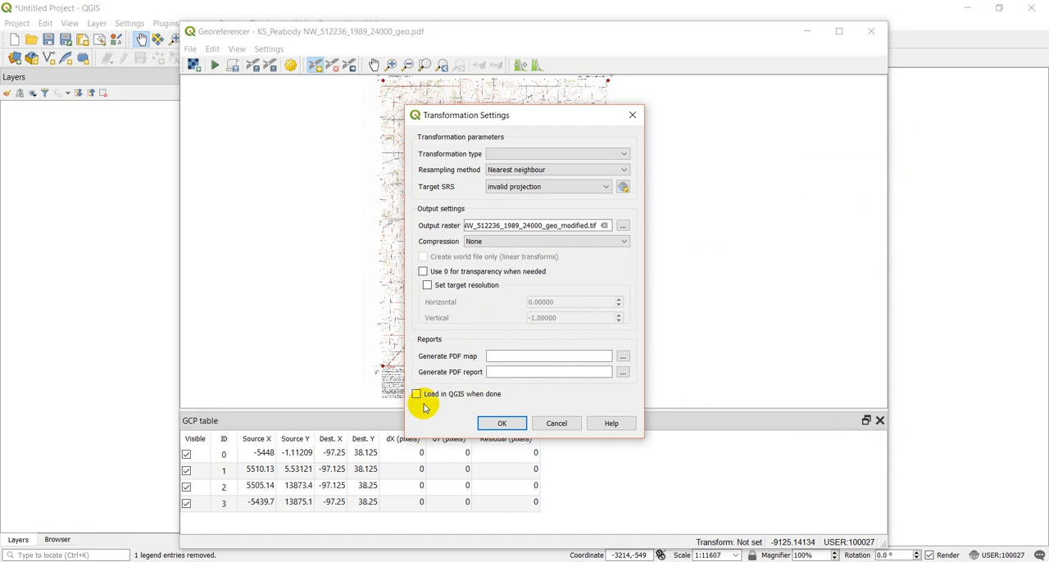
- Set the Georeferencer to a Linear transformation into EPSG:4269 - NAD83, loading the result into QGIS, and confirm
click(417, 394)
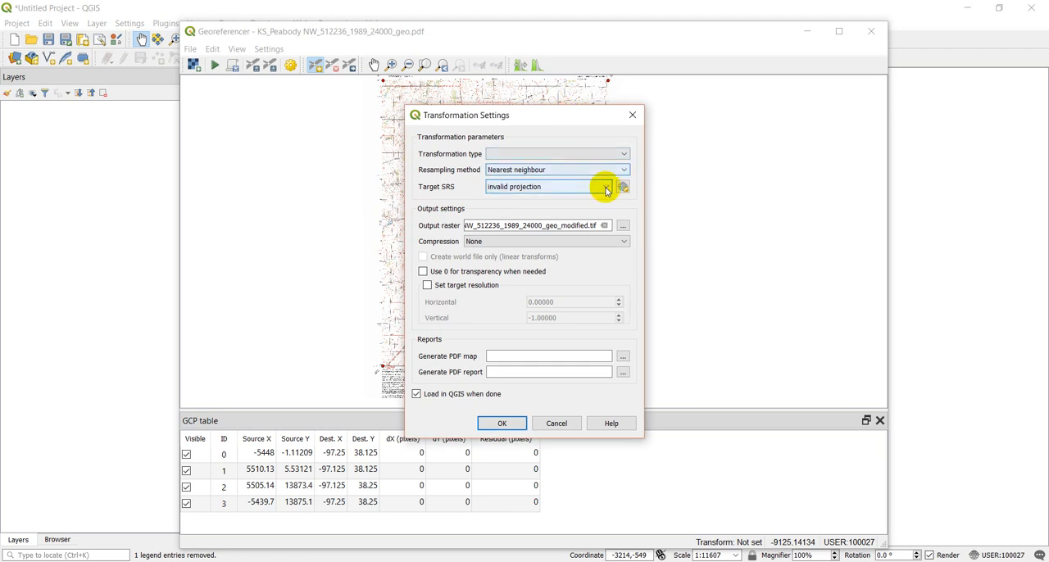
click(623, 186)
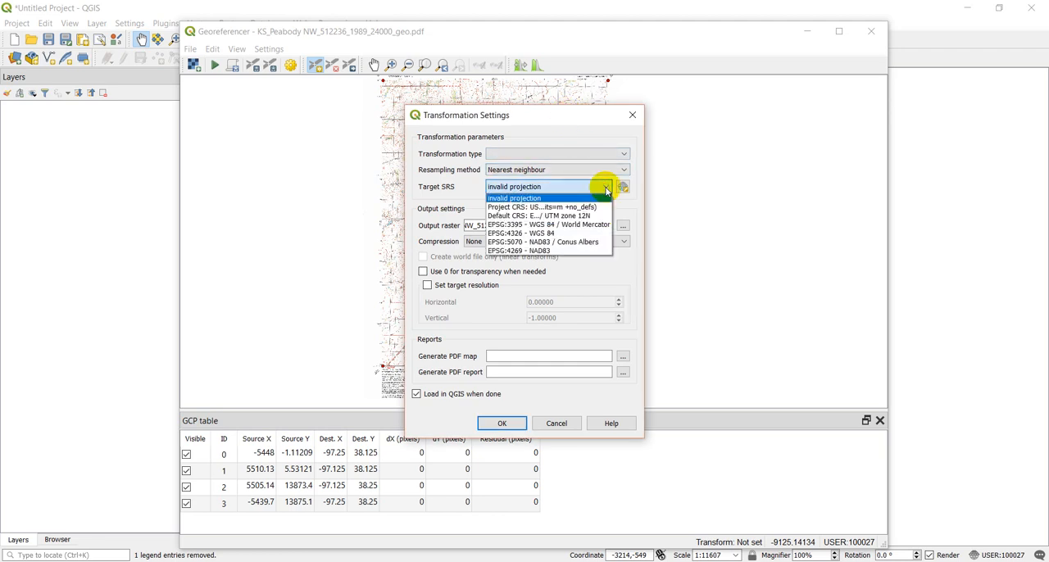
mouse_move(544, 249)
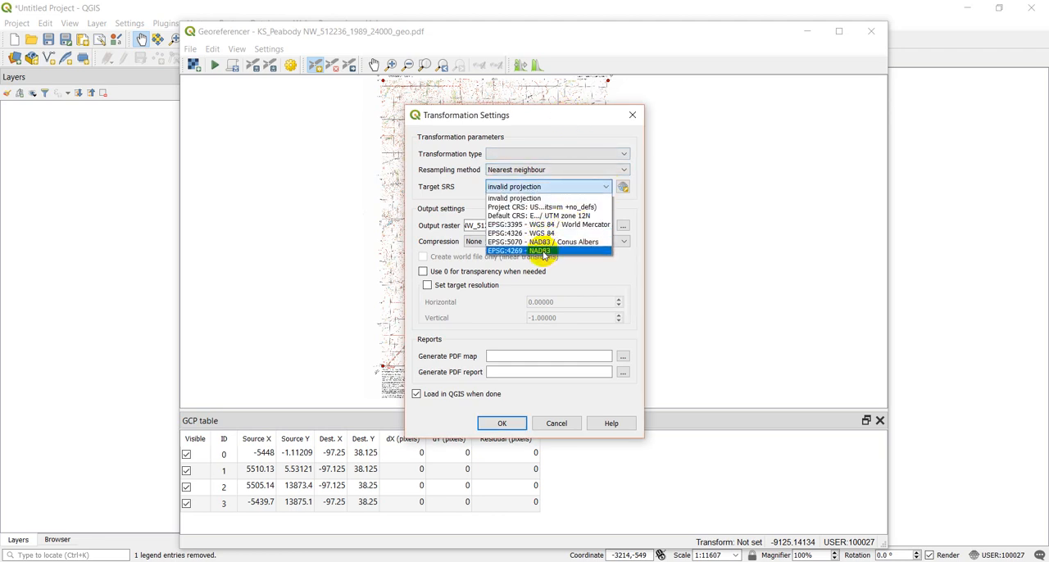
click(518, 251)
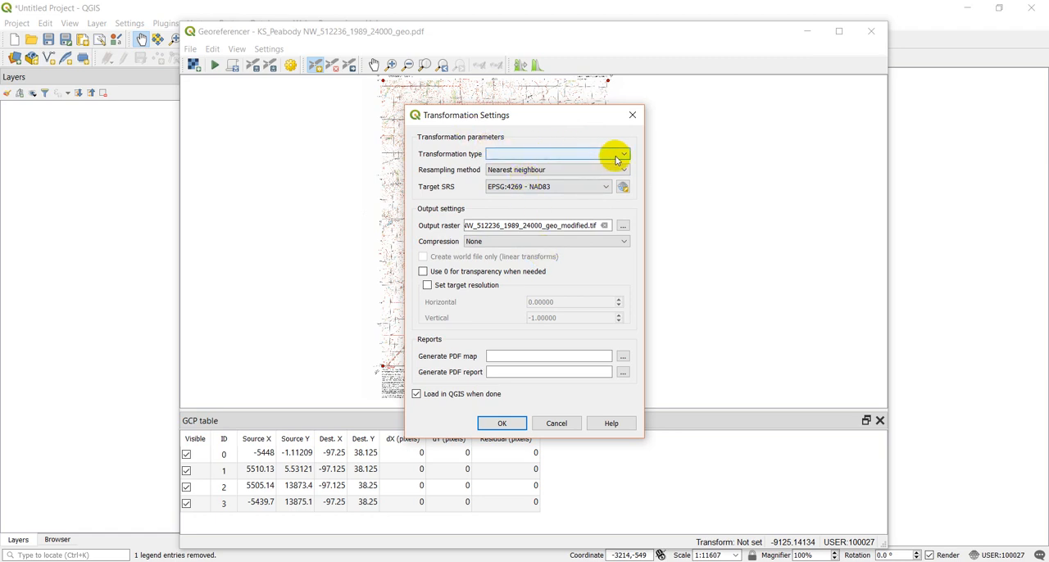
click(622, 154)
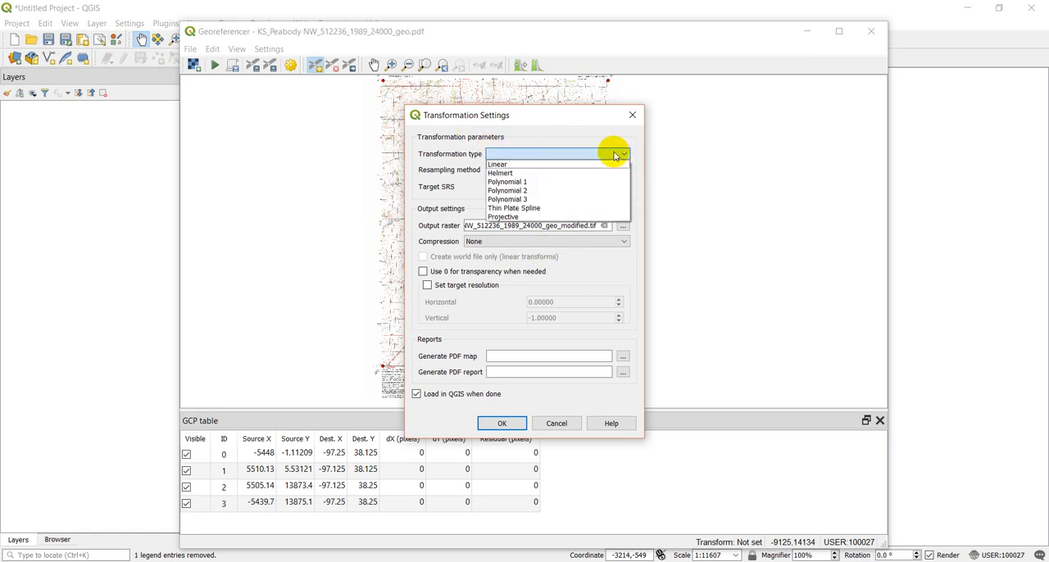
click(498, 164)
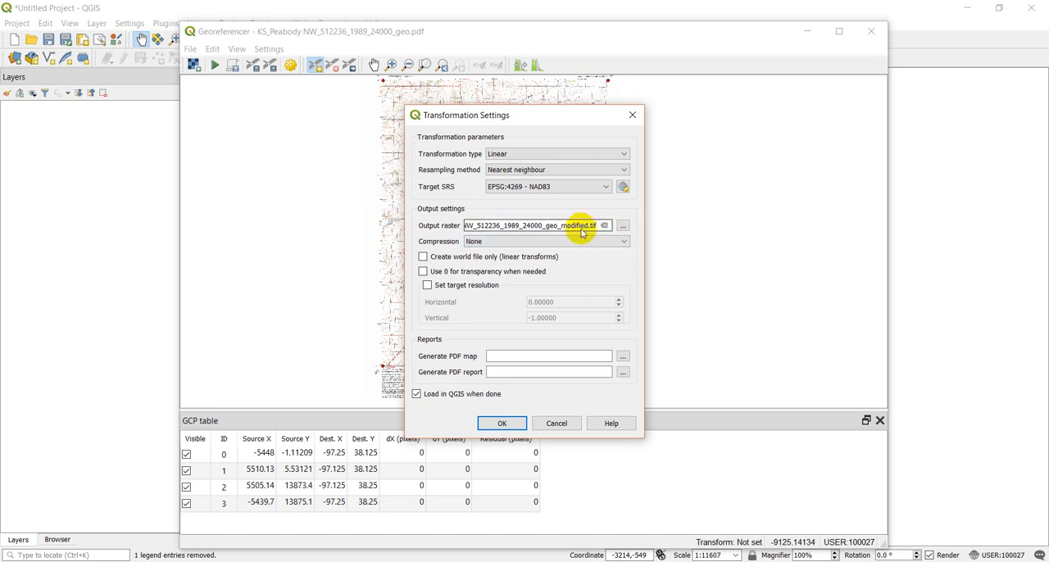
mouse_move(515, 479)
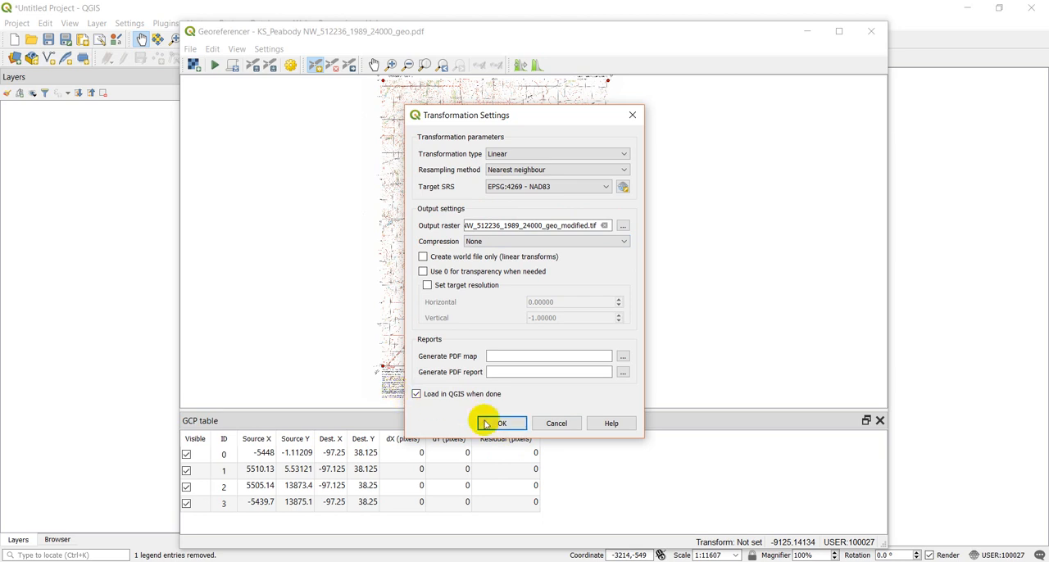
click(502, 423)
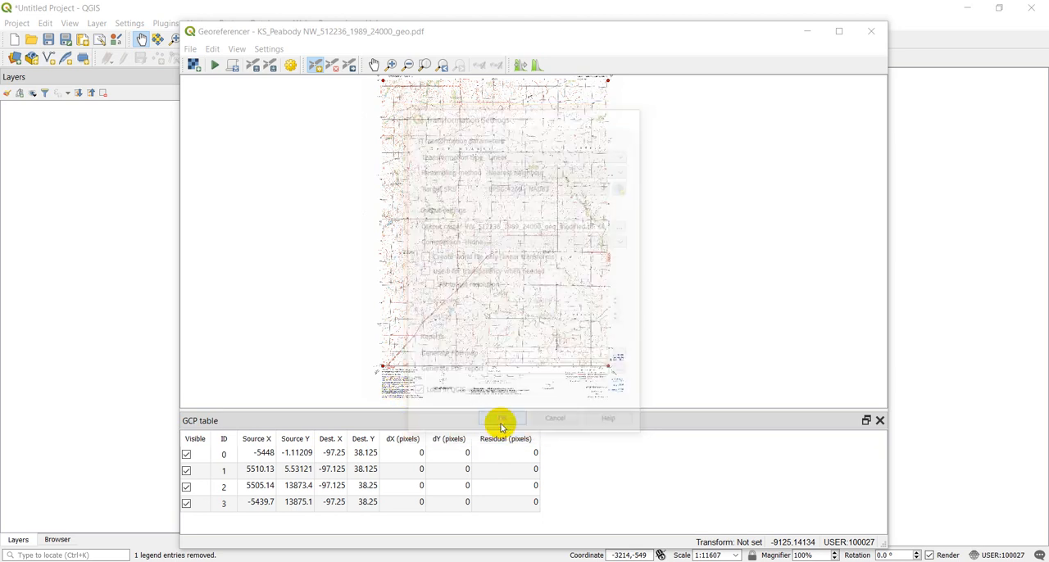
click(502, 418)
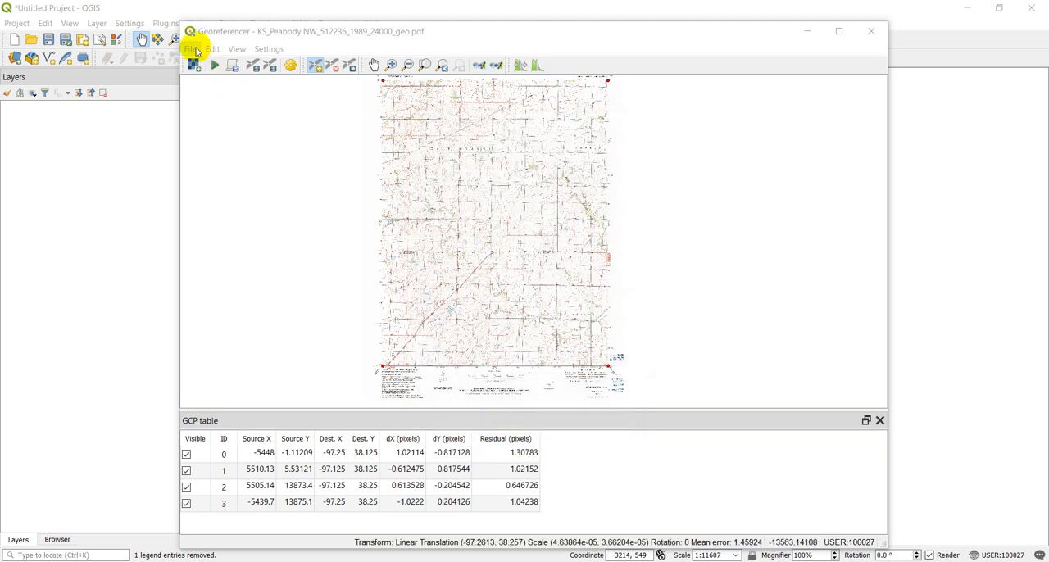
- Start georeferencing from the Georeferencer's File menu so the Peabody quad output is generated
click(190, 49)
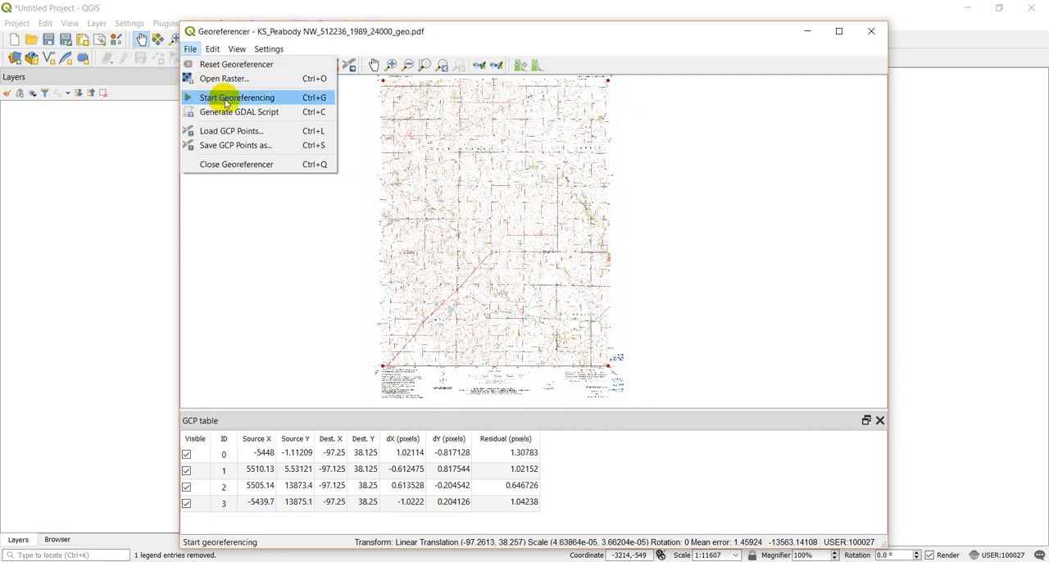
click(236, 99)
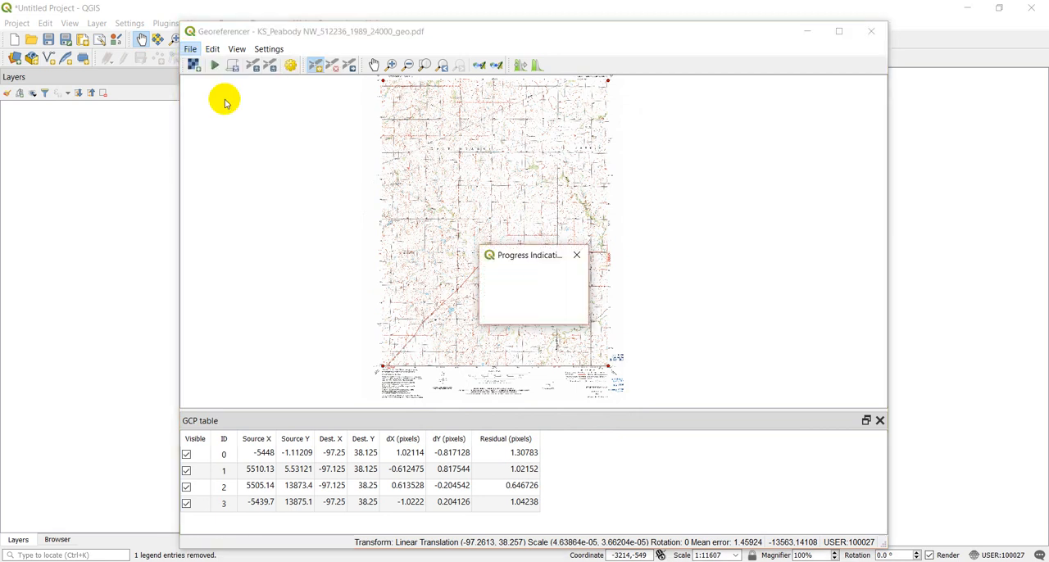
mouse_move(541, 310)
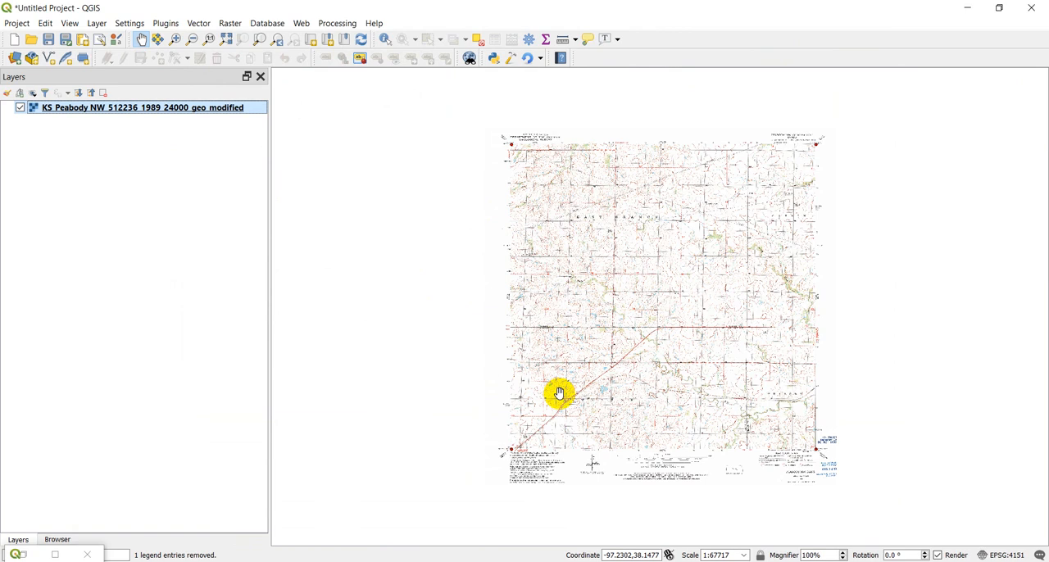
mouse_move(267, 561)
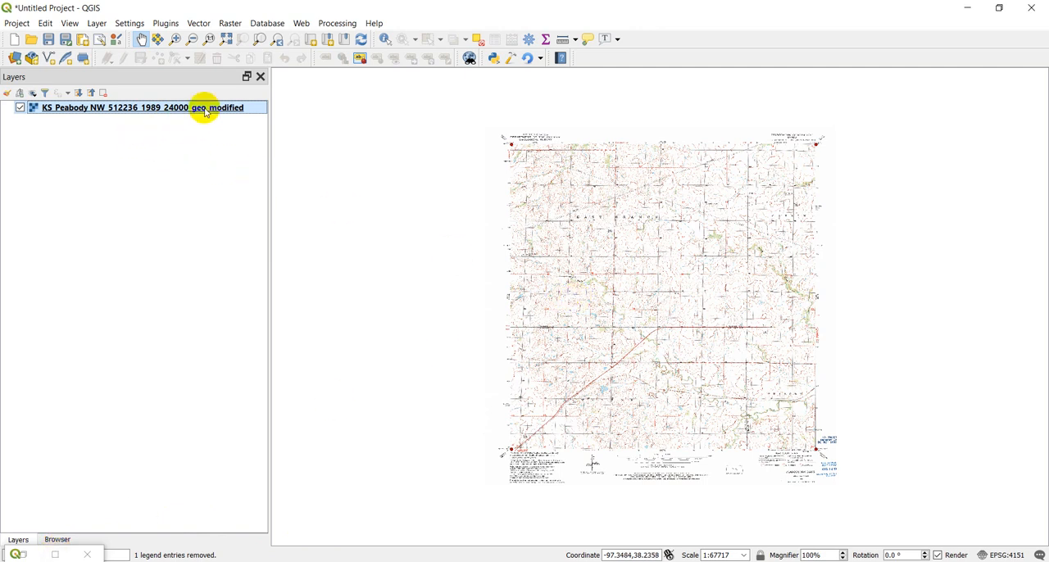
- Add the Google Maps basemap from the Browser's XYZ Tiles to the project
click(56, 539)
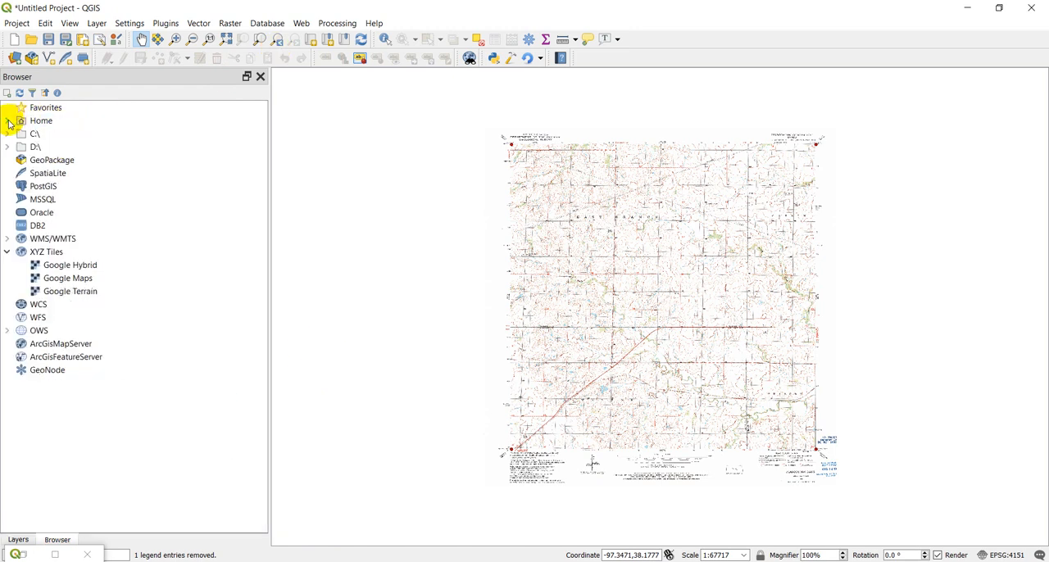
click(67, 279)
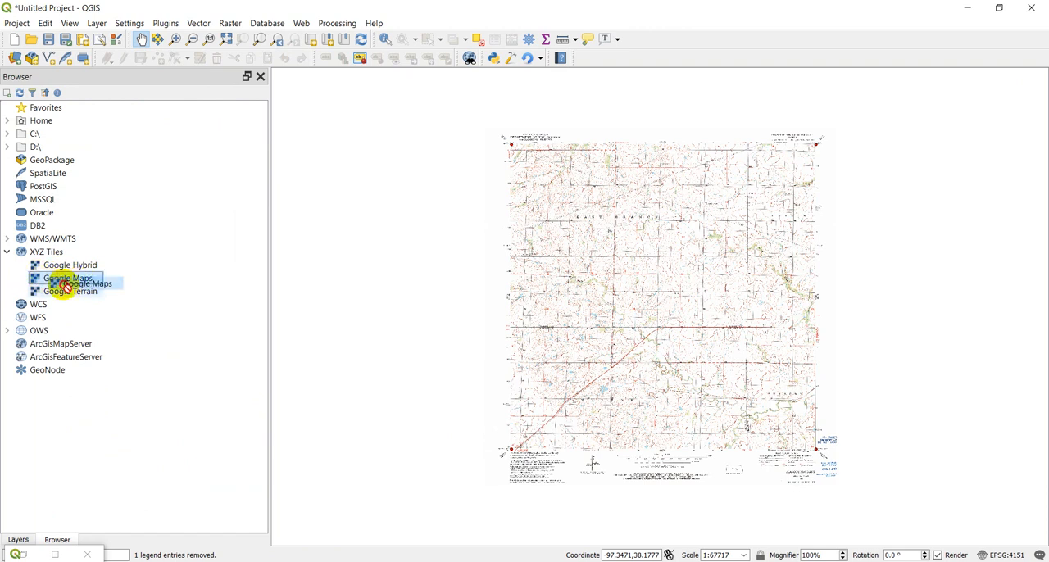
click(69, 278)
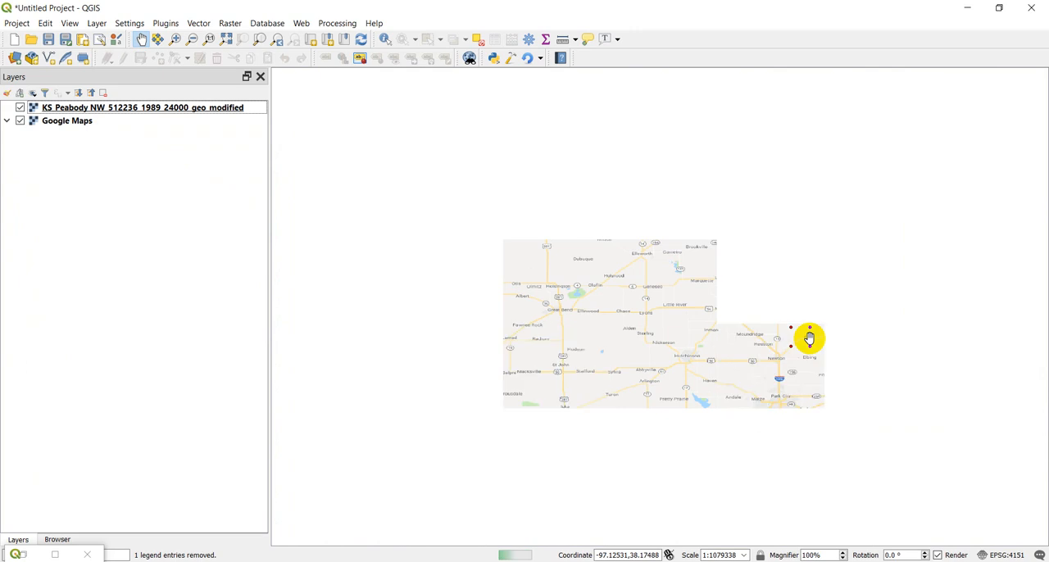
- Zoom and pan the map canvas around the Walton area toward the quad
scroll(down, 3)
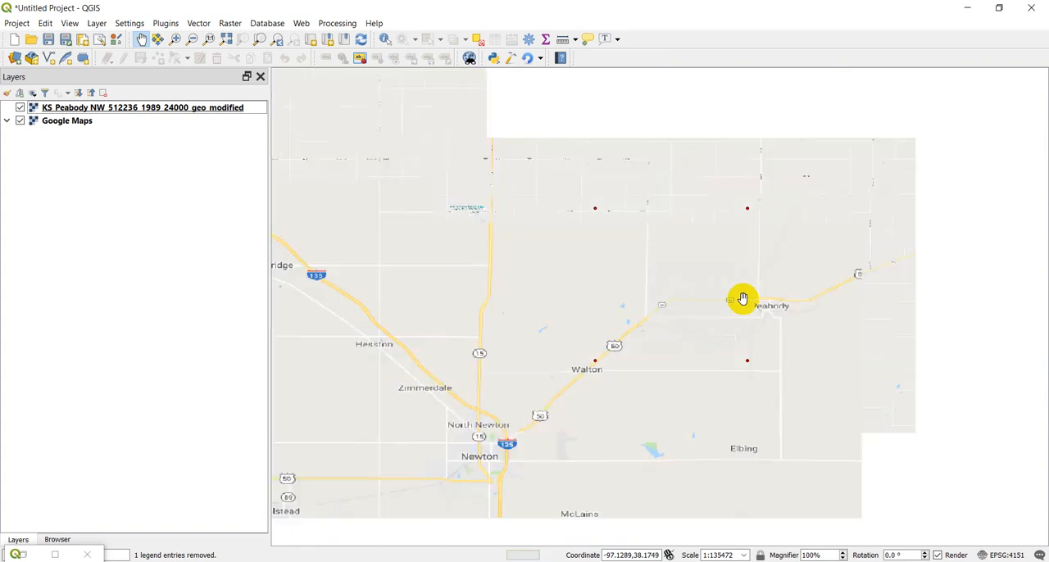
drag(742, 298, 735, 344)
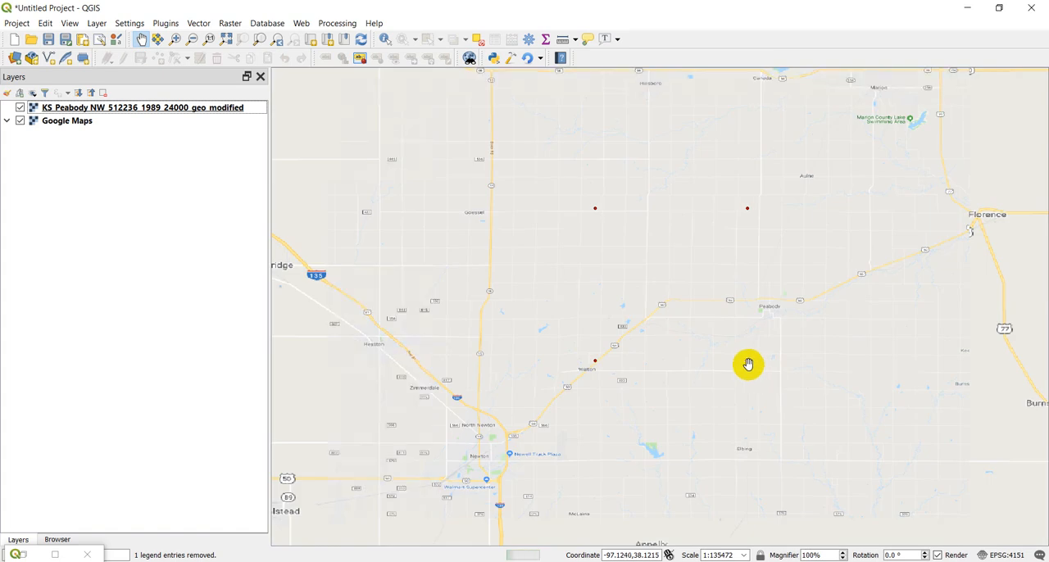
mouse_move(761, 374)
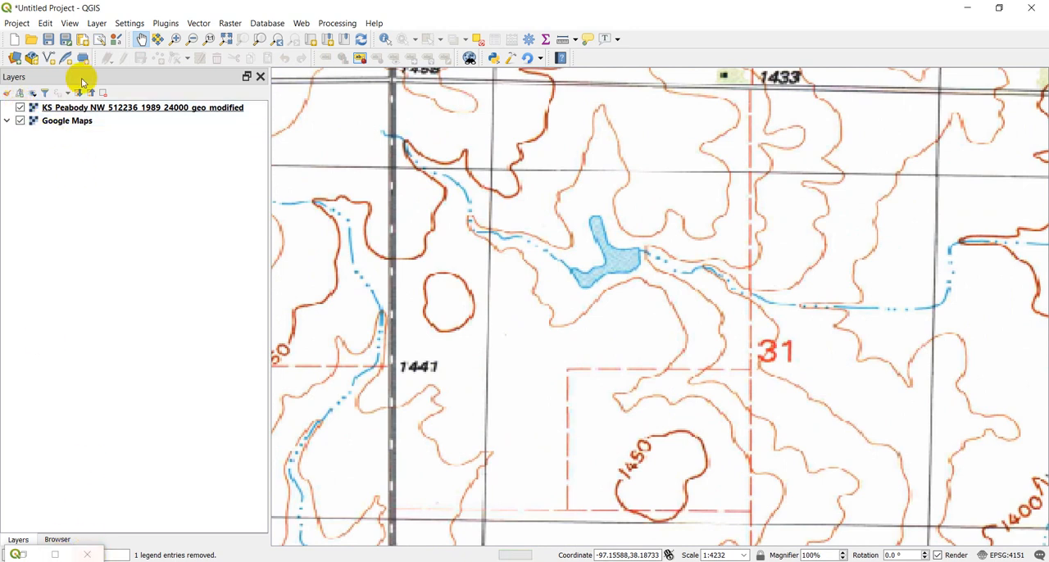
- Toggle the Peabody quad layer off and on, then add the Google Hybrid basemap from XYZ Tiles
click(19, 108)
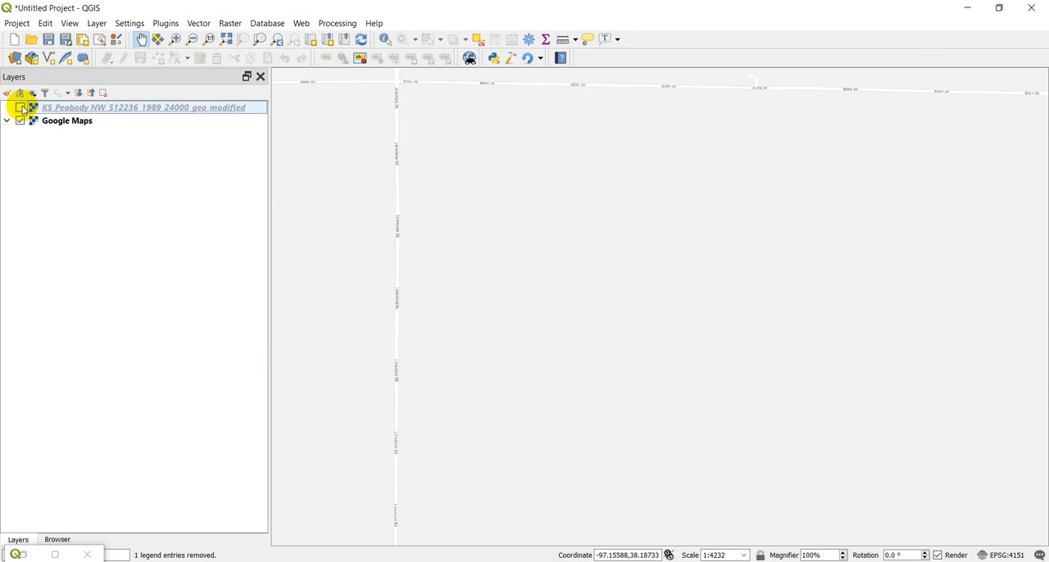
click(19, 108)
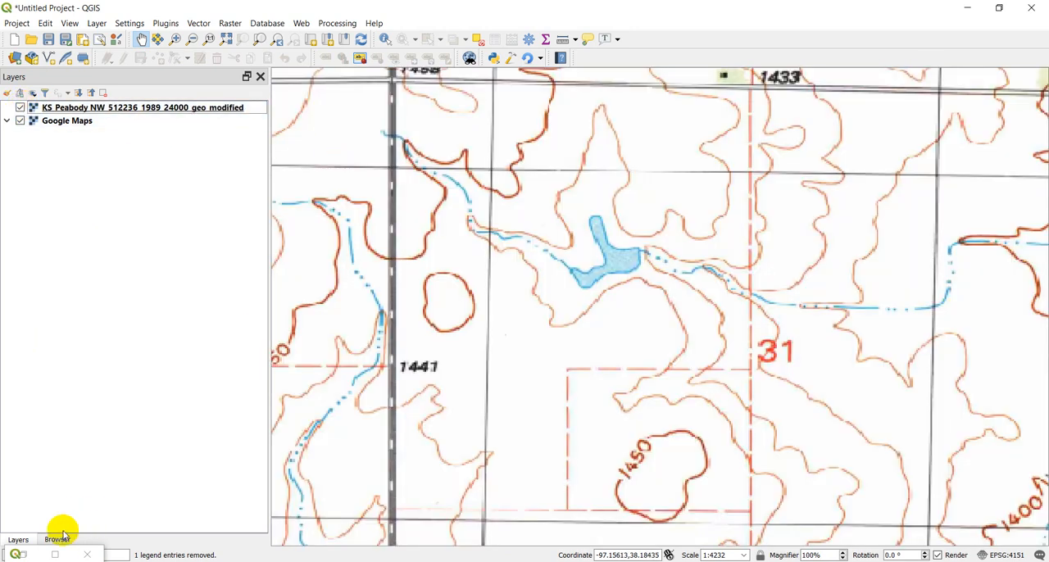
click(55, 540)
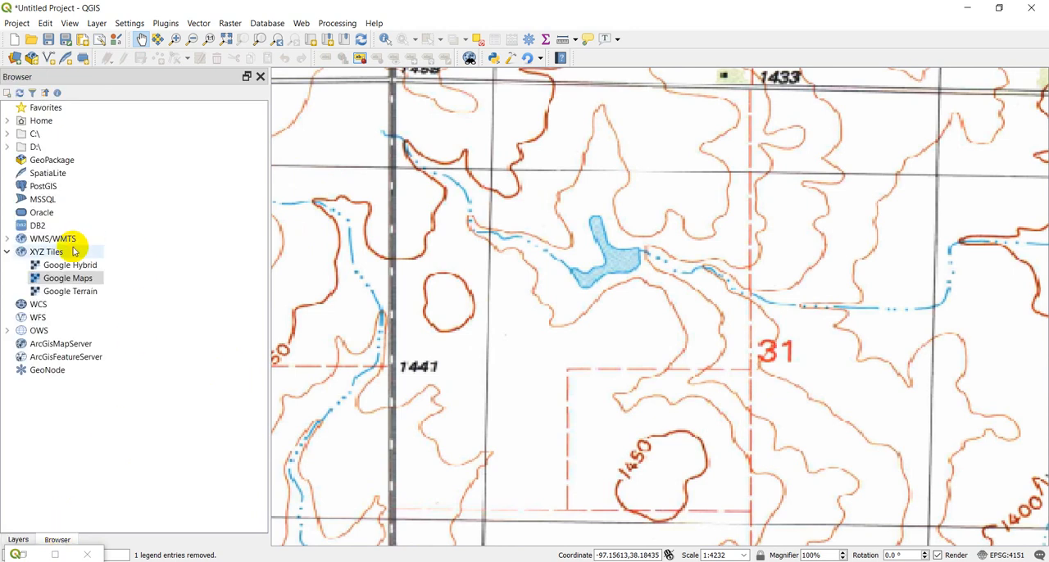
click(68, 266)
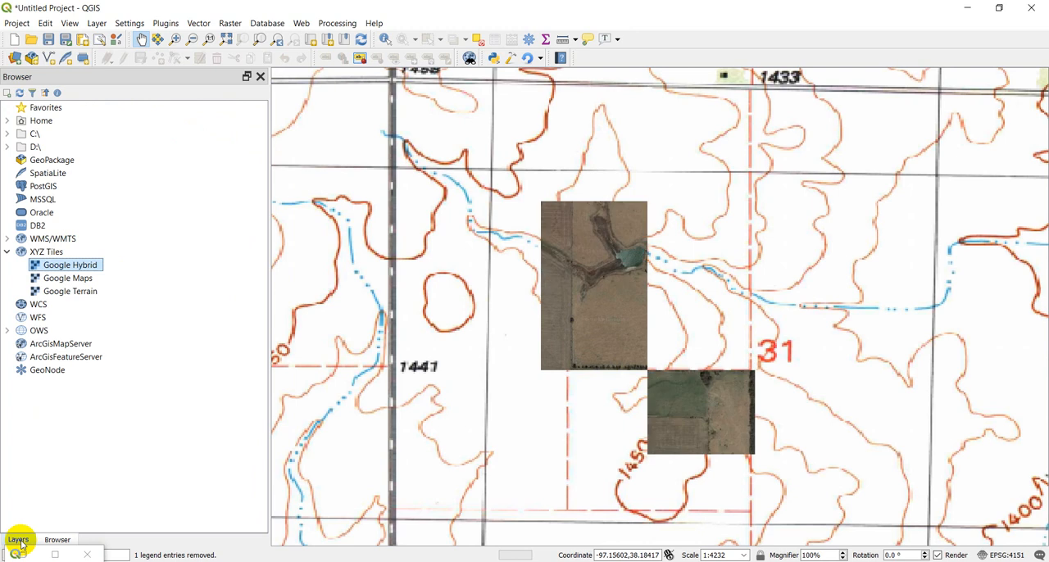
- Back in the Layers panel, hide the Google Maps layer so the quad sits over Google Hybrid
click(17, 540)
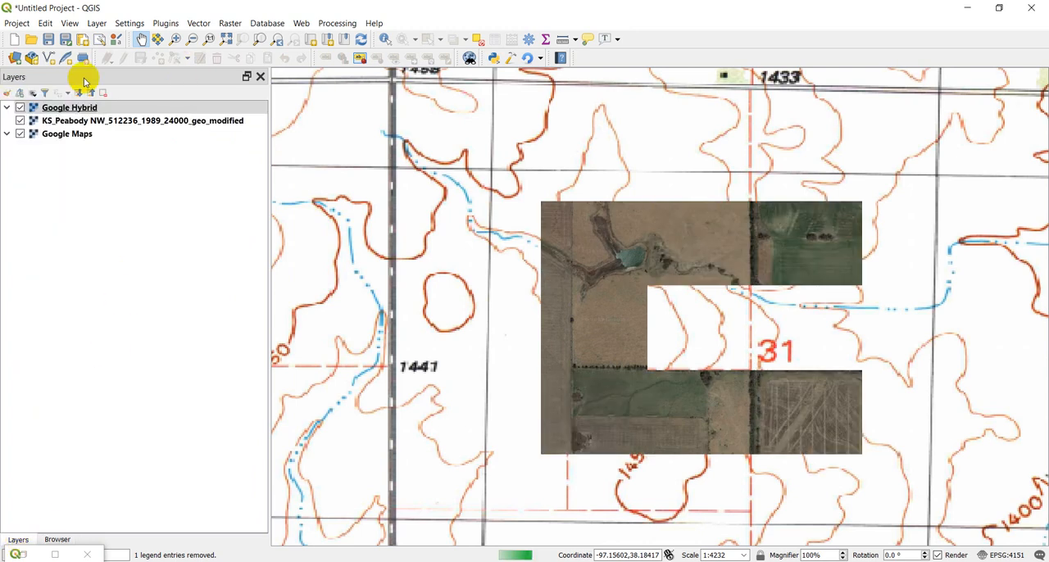
click(19, 134)
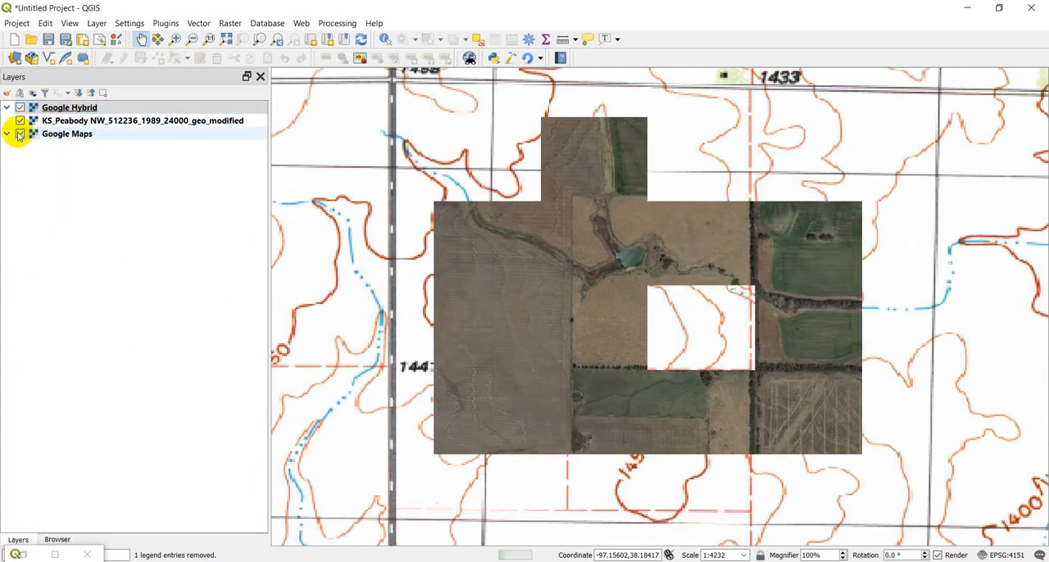
click(19, 134)
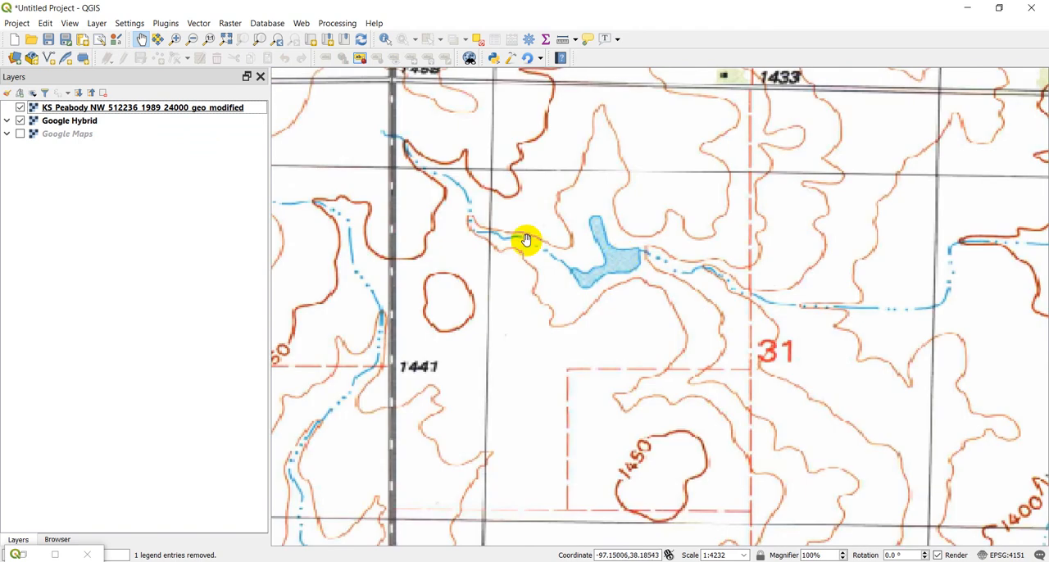
mouse_move(335, 205)
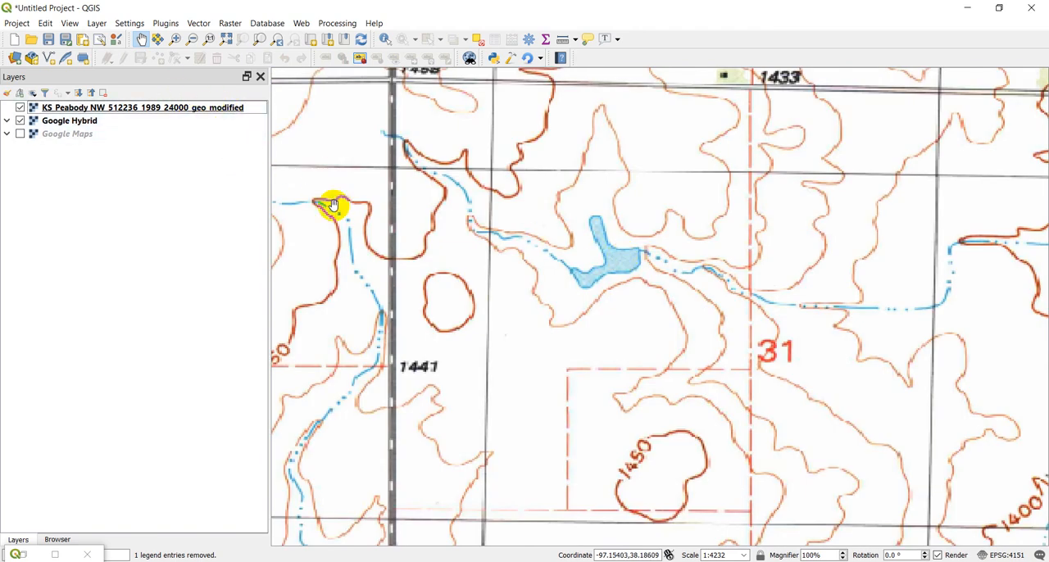
- Hide the Google Hybrid layer and zoom in on the quad's top edge near the Hillsboro 7 Mi. label
drag(335, 204, 643, 292)
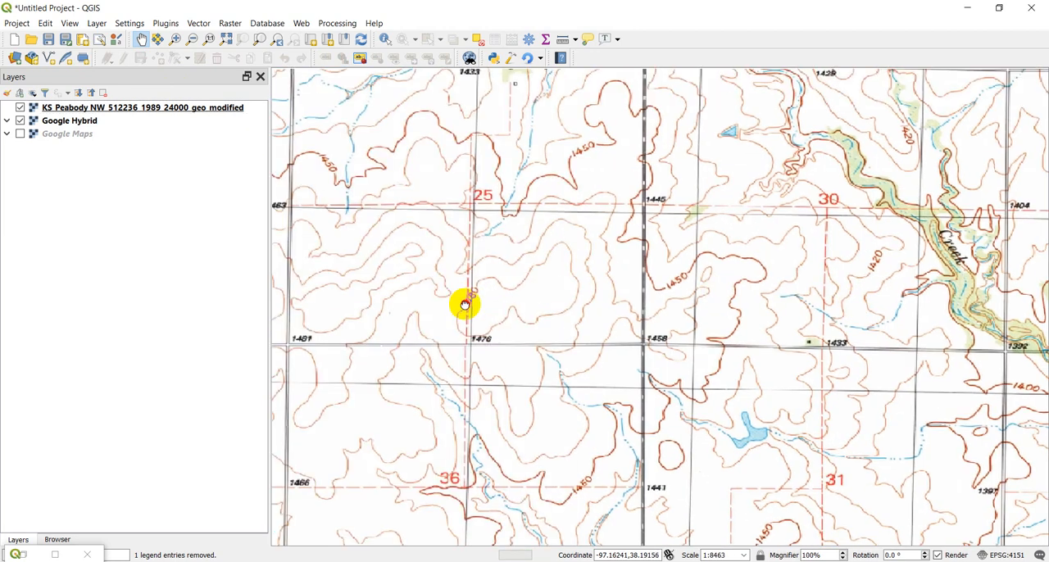
click(19, 122)
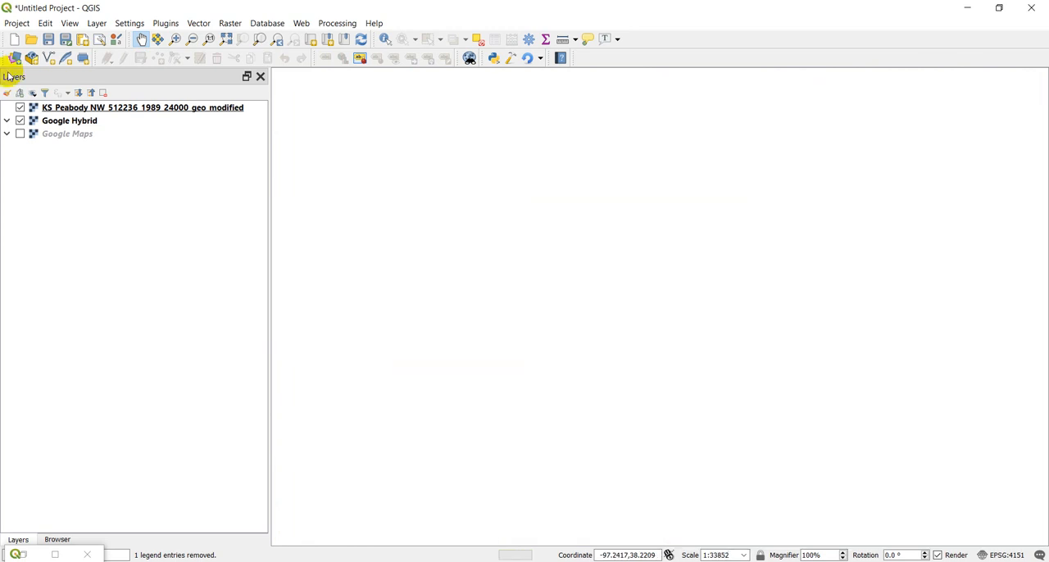
click(20, 121)
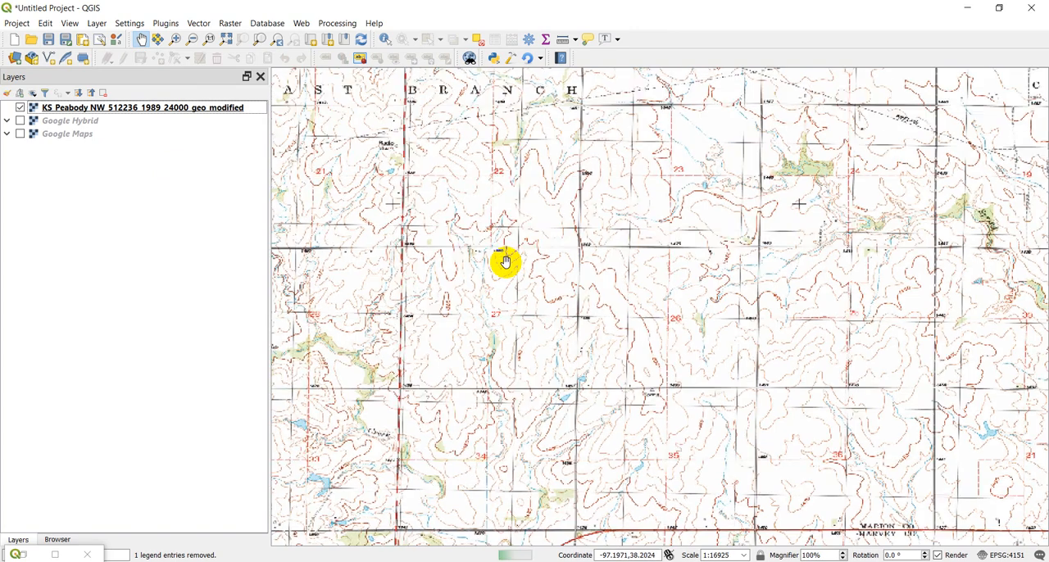
drag(505, 263, 413, 231)
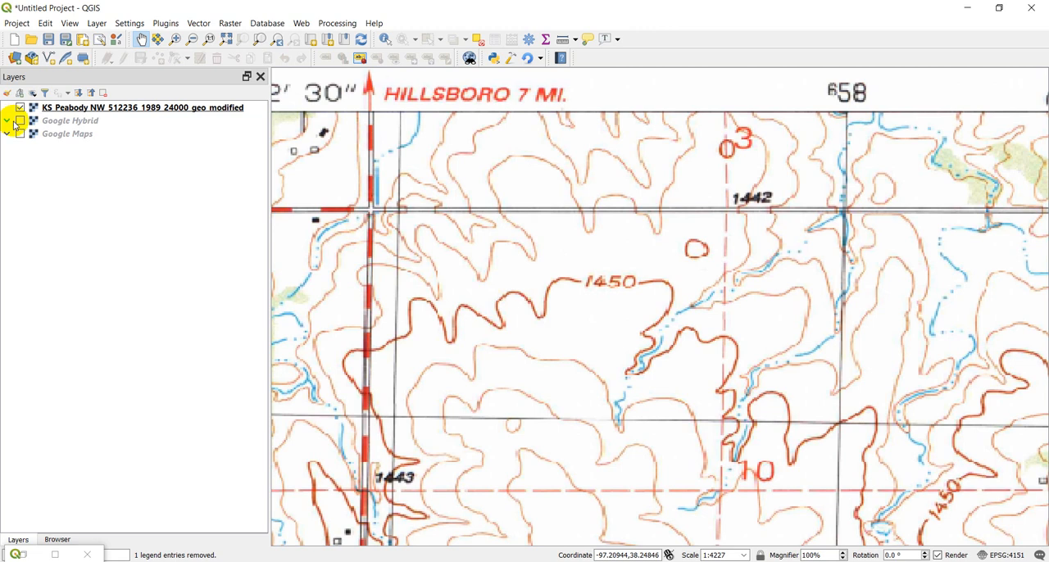
- Turn Google Hybrid back on and toggle the Peabody quad off and on to compare it with the imagery
click(19, 121)
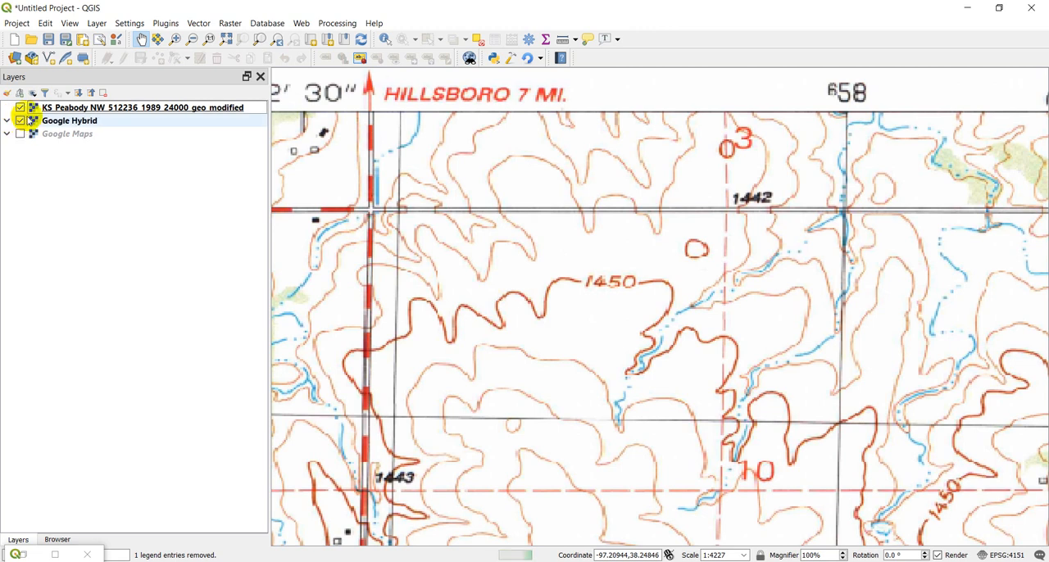
click(20, 109)
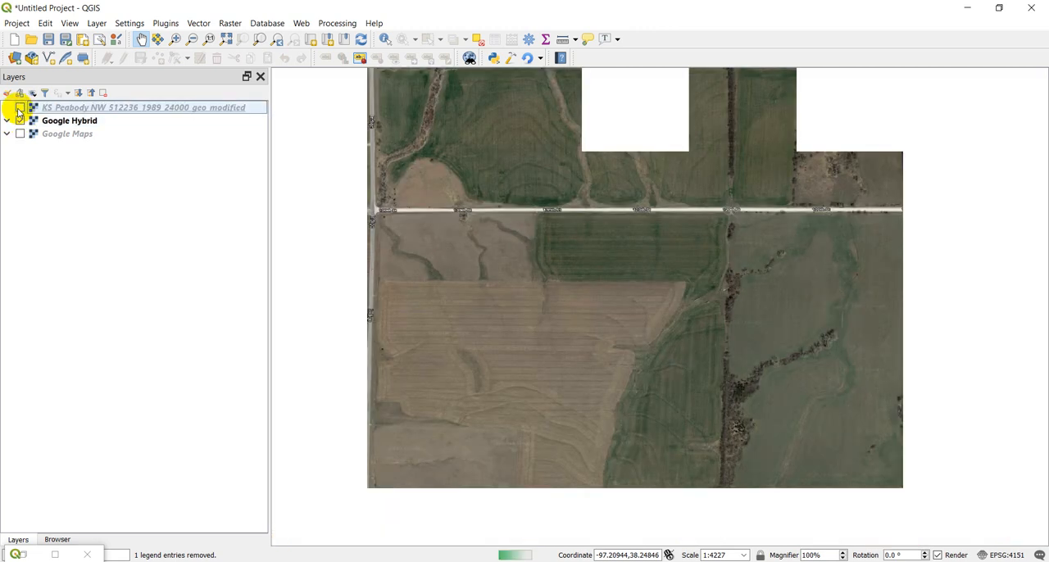
click(20, 108)
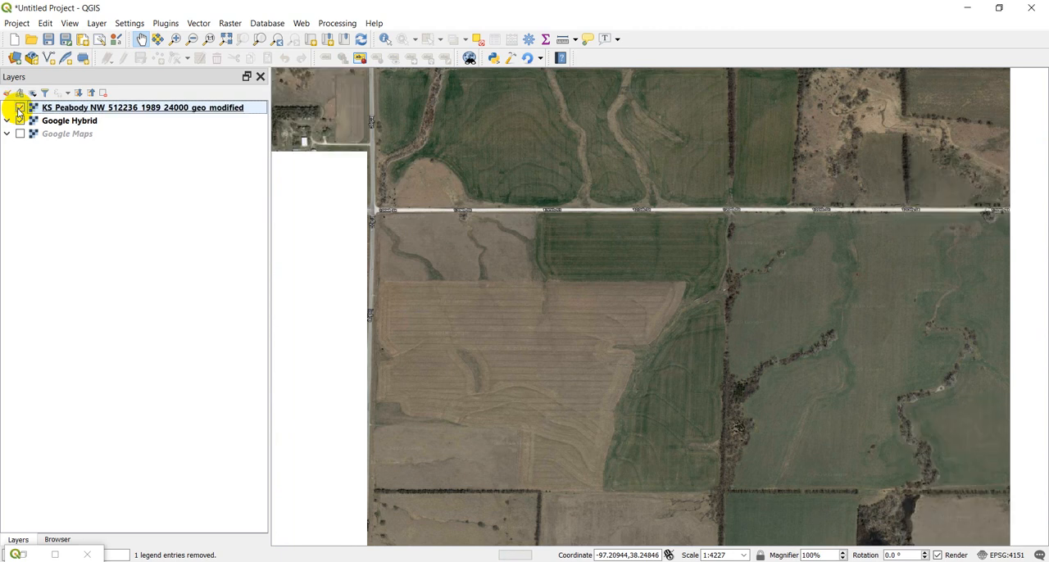
click(20, 108)
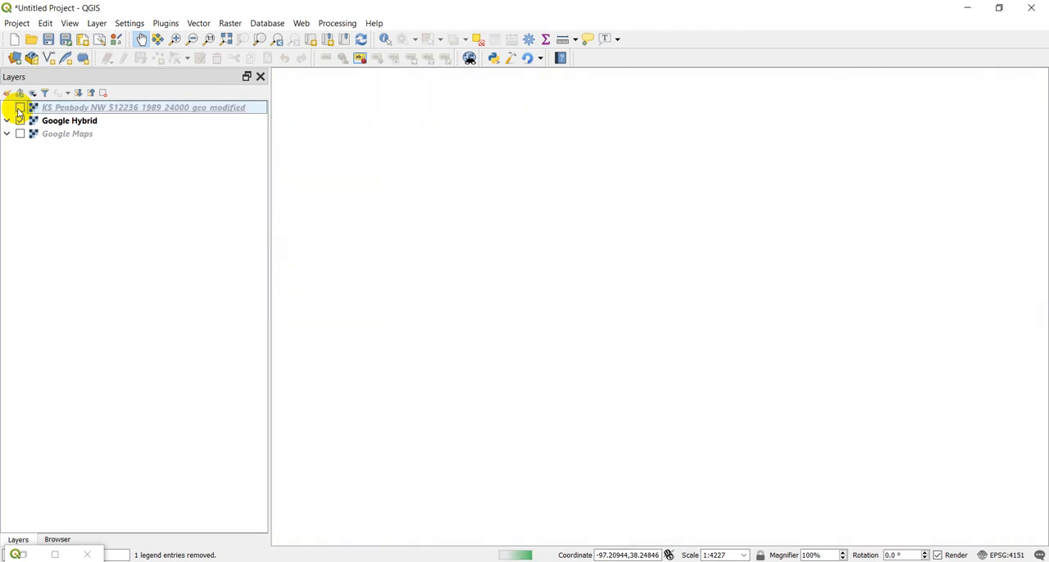
click(20, 121)
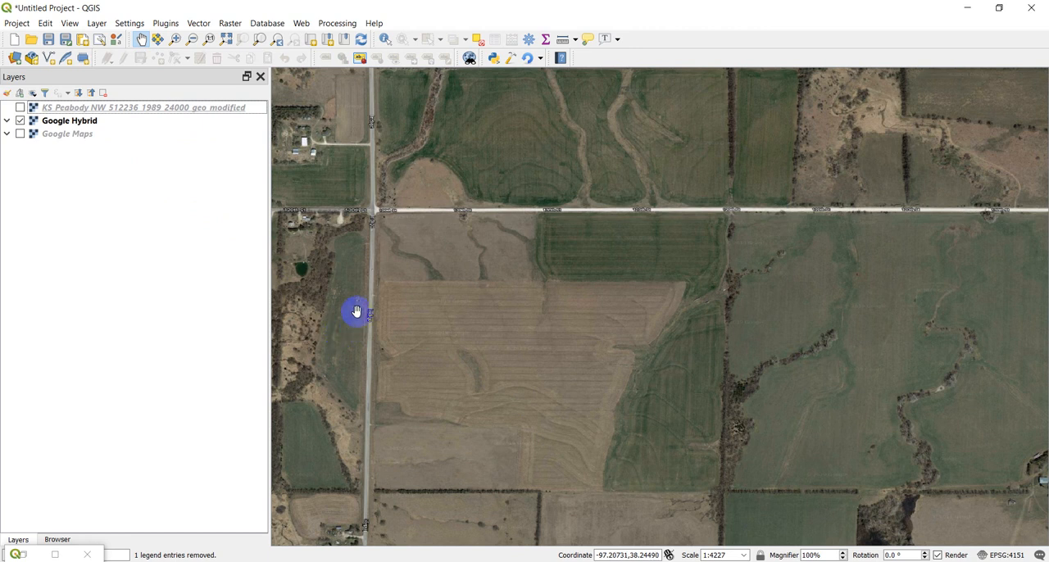
click(20, 108)
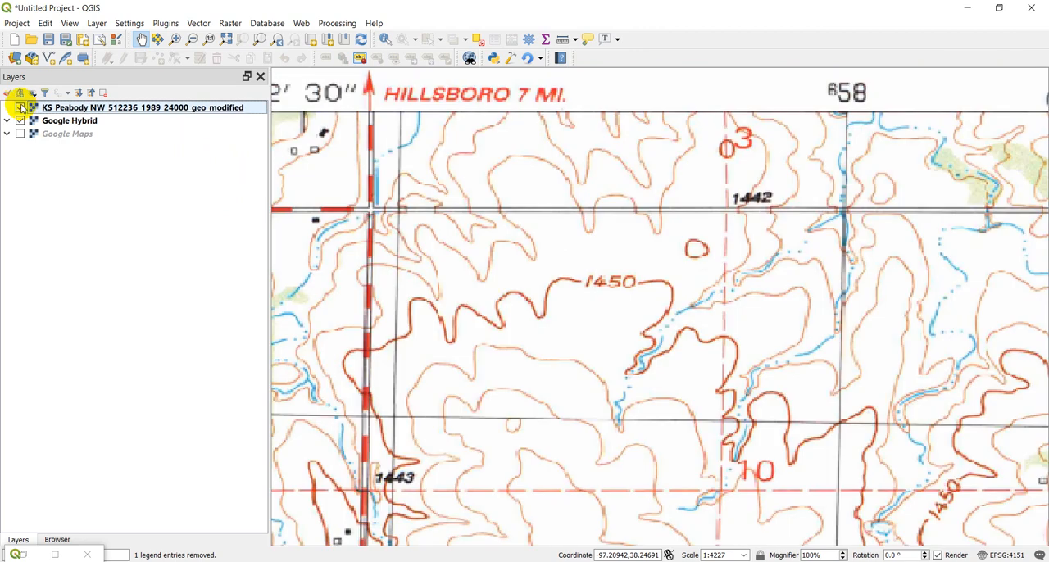